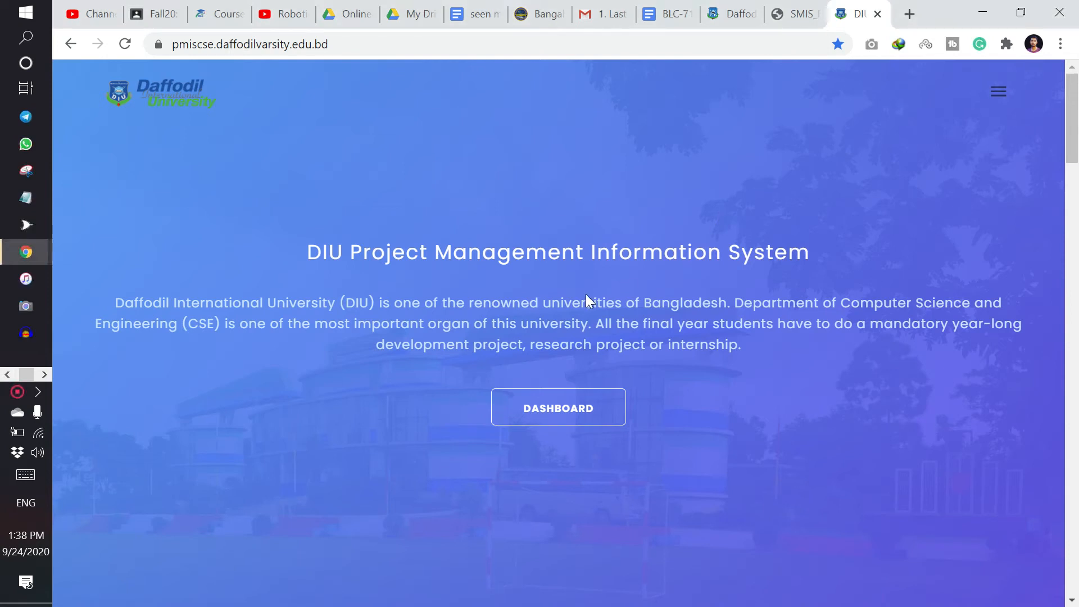
mouse_move(556, 223)
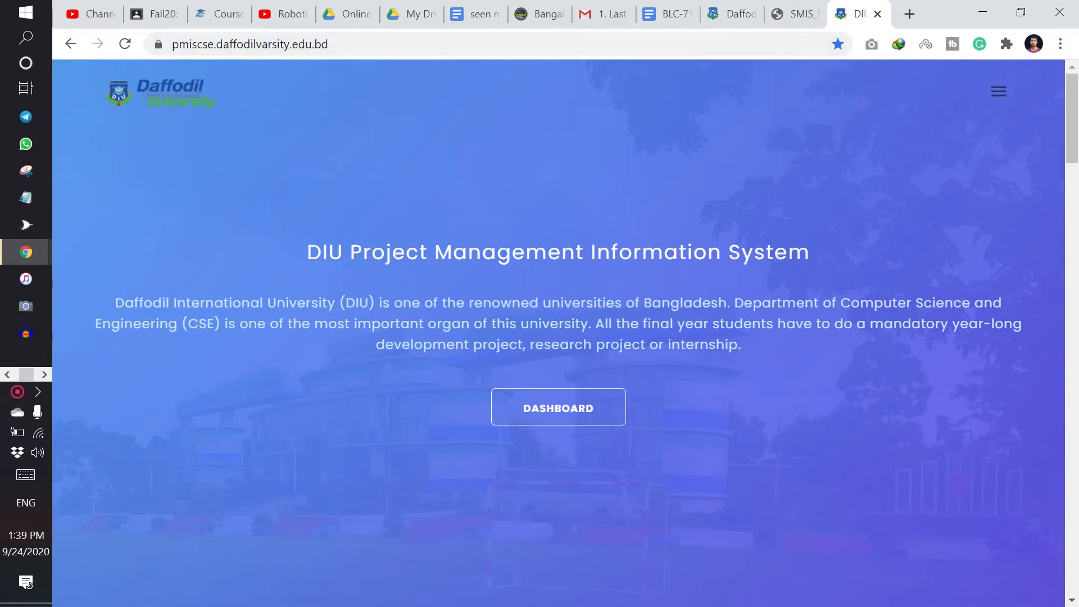
mouse_move(507, 249)
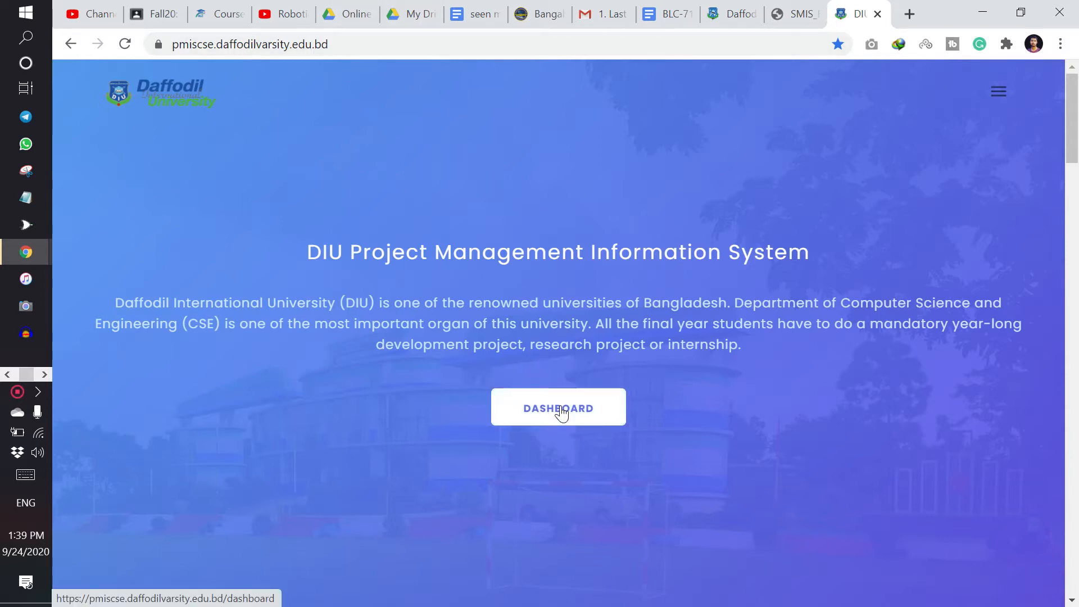
Enter the dashboard and show the Grand Follow-ups list with Published and Locked entries.
left_click(557, 407)
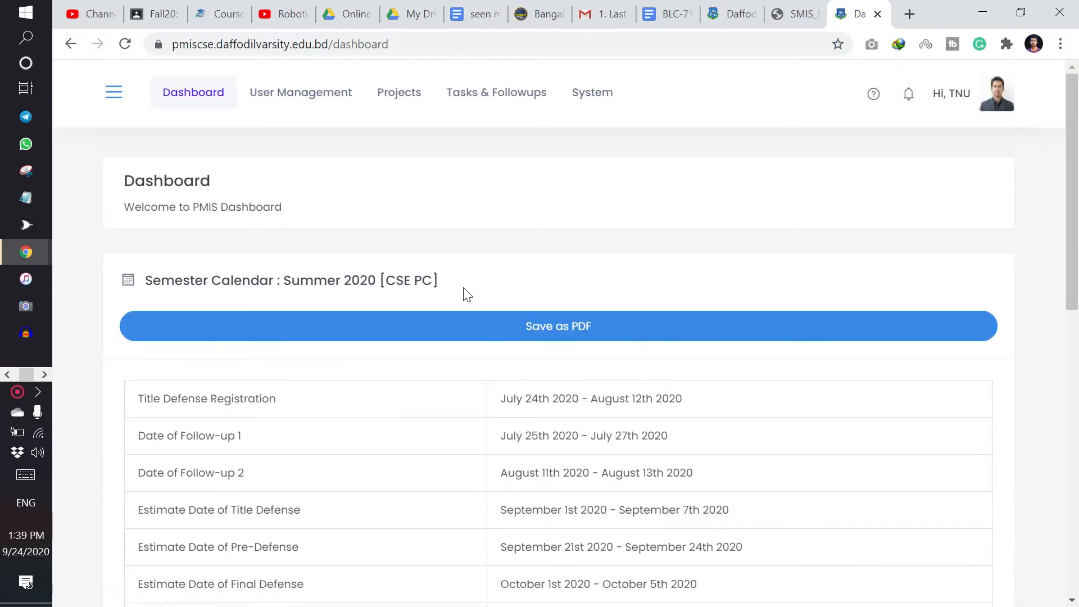
mouse_move(399, 92)
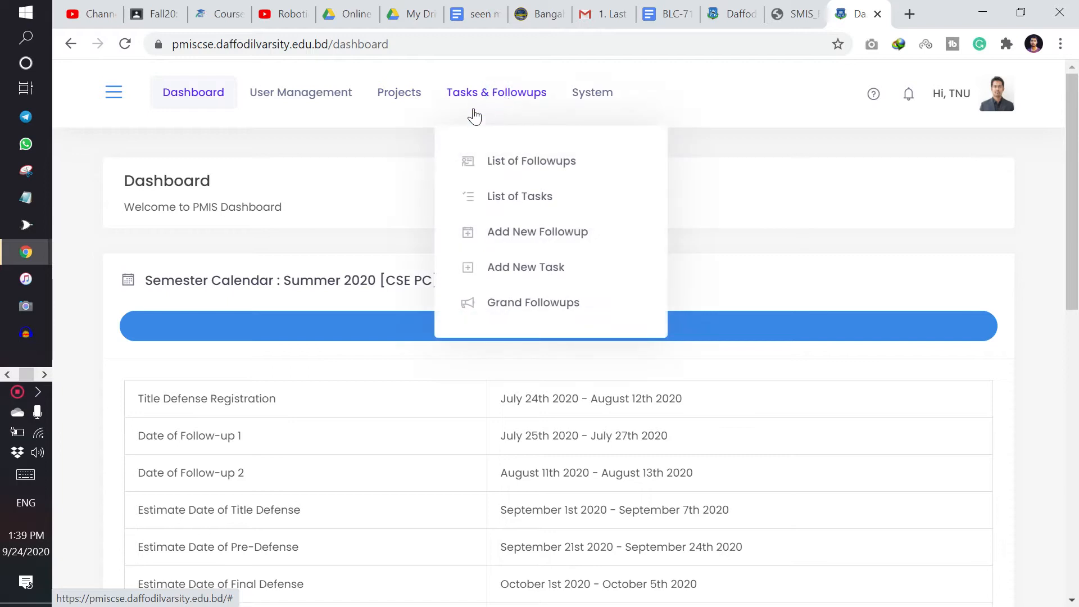
mouse_move(485, 307)
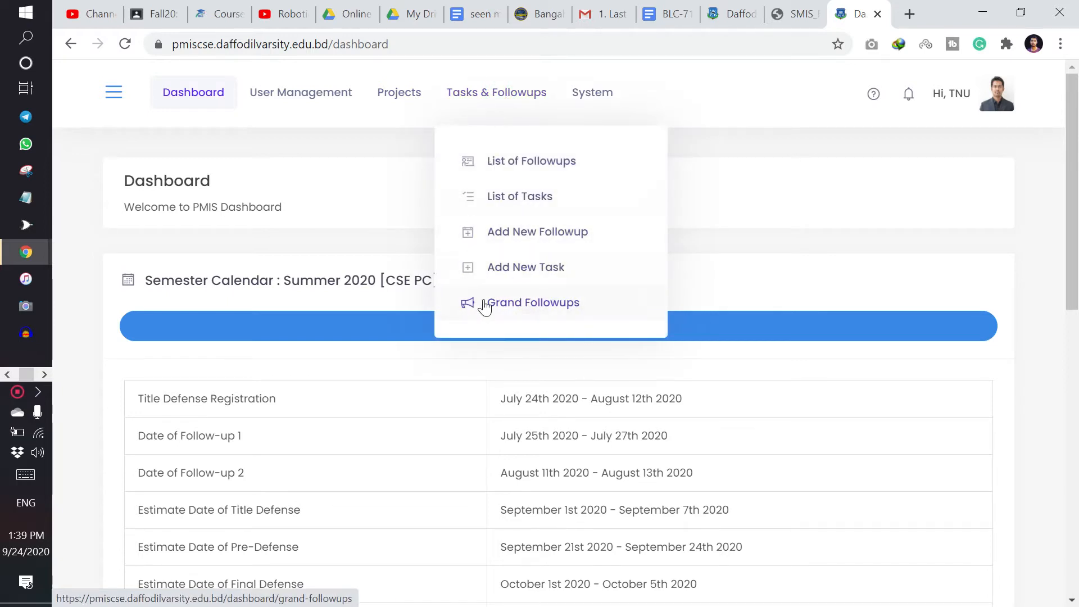
mouse_move(525, 309)
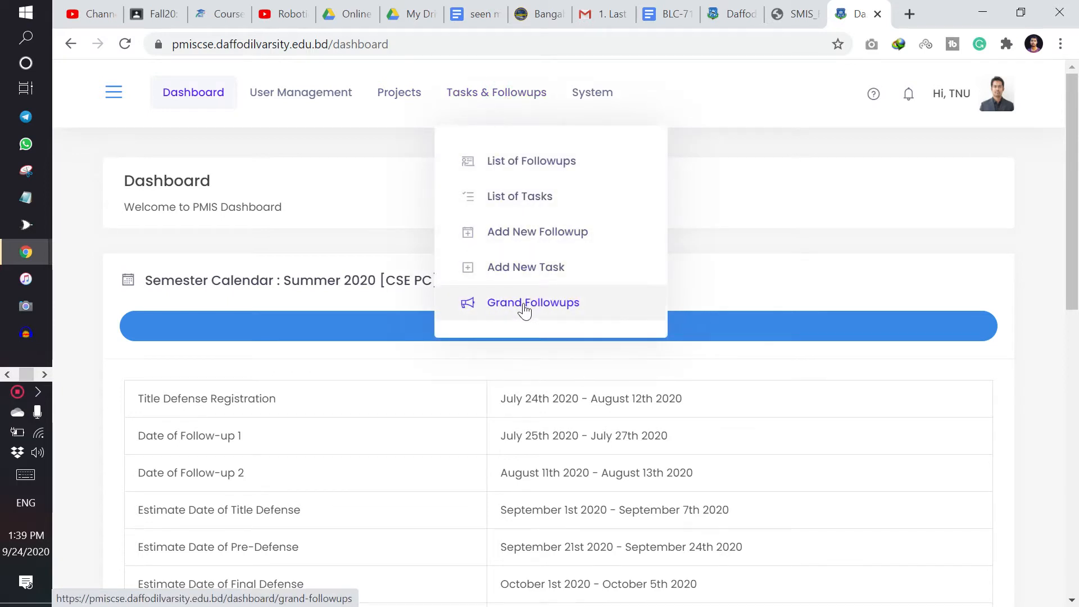
left_click(533, 302)
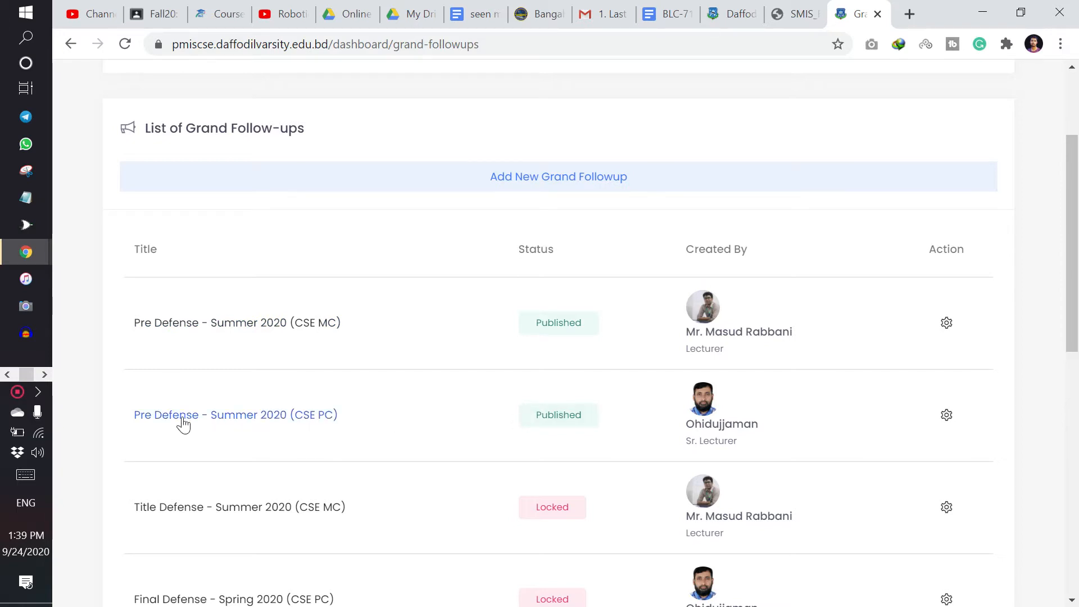
mouse_move(252, 426)
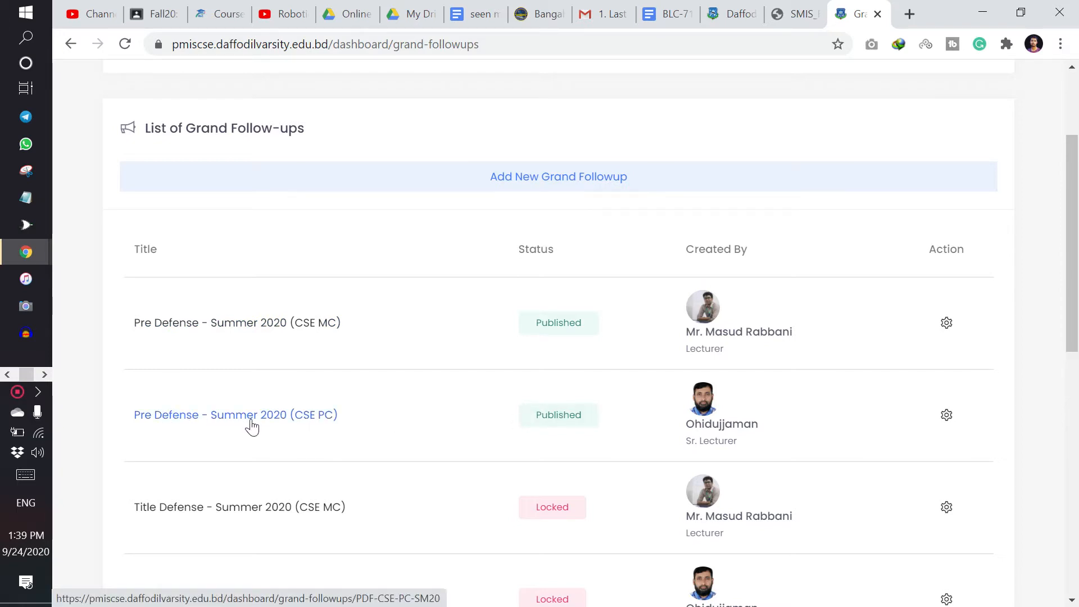
scroll("up", 3)
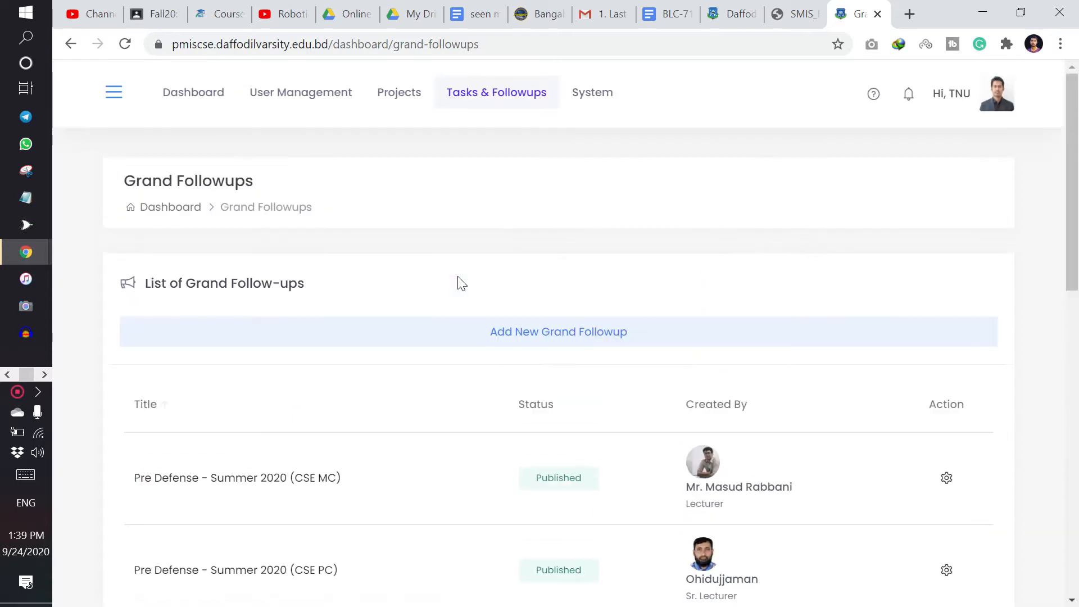
mouse_move(473, 101)
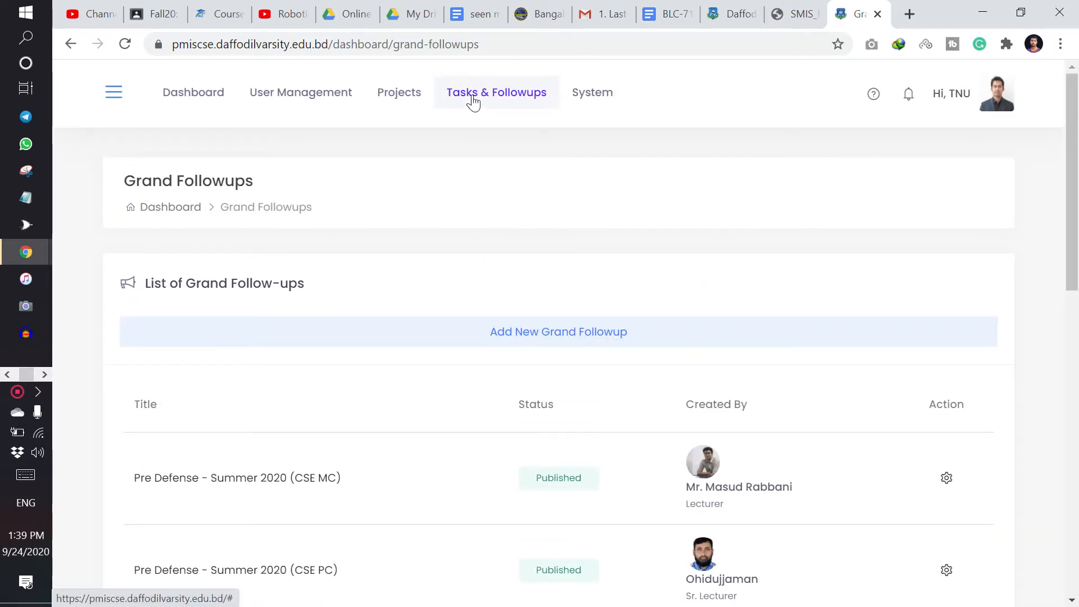
left_click(496, 92)
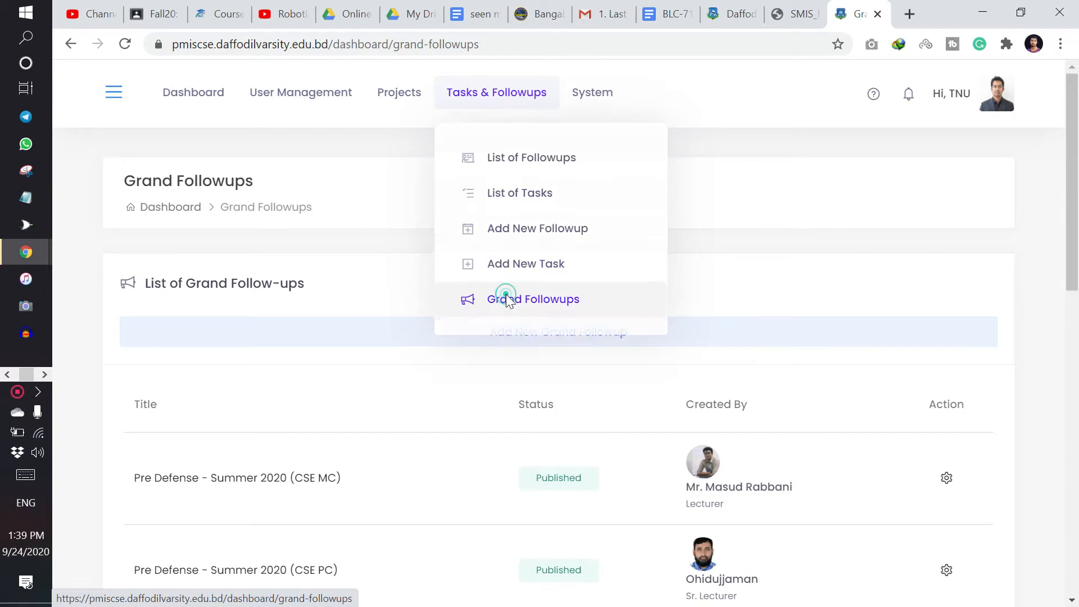
scroll("down", 3)
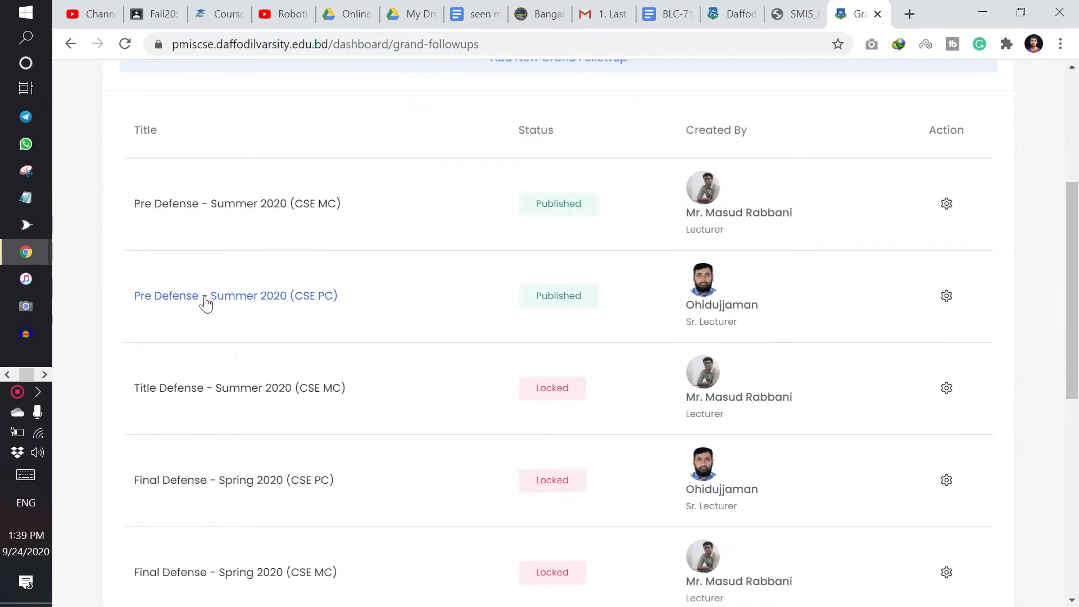
Open Pre Defense - Summer 2020 (CSE PC) and view its TNU 21 September 2020 schedule.
left_click(235, 295)
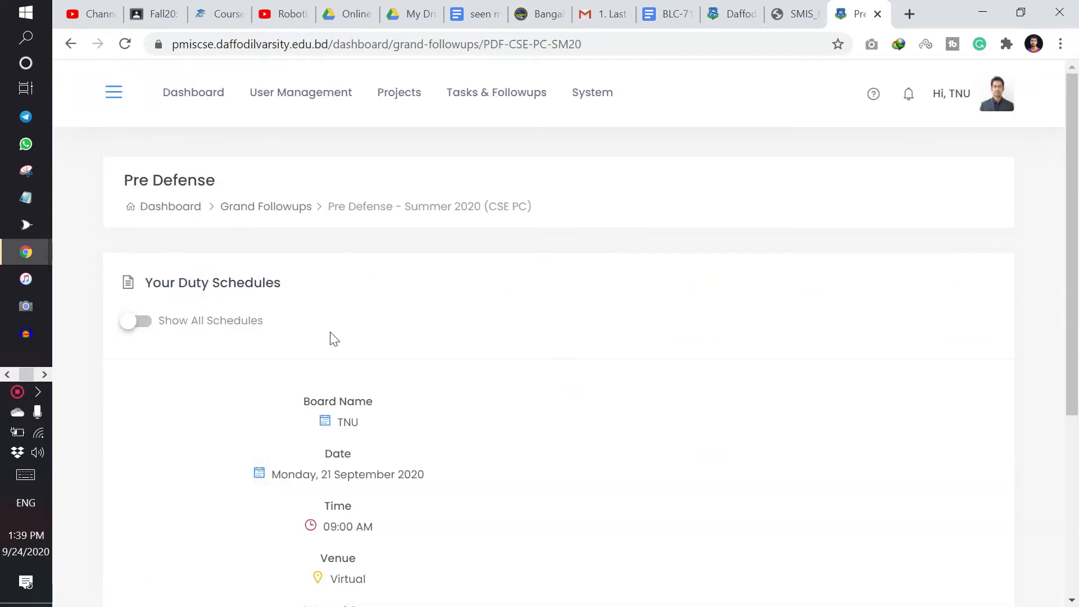
scroll("down", 3)
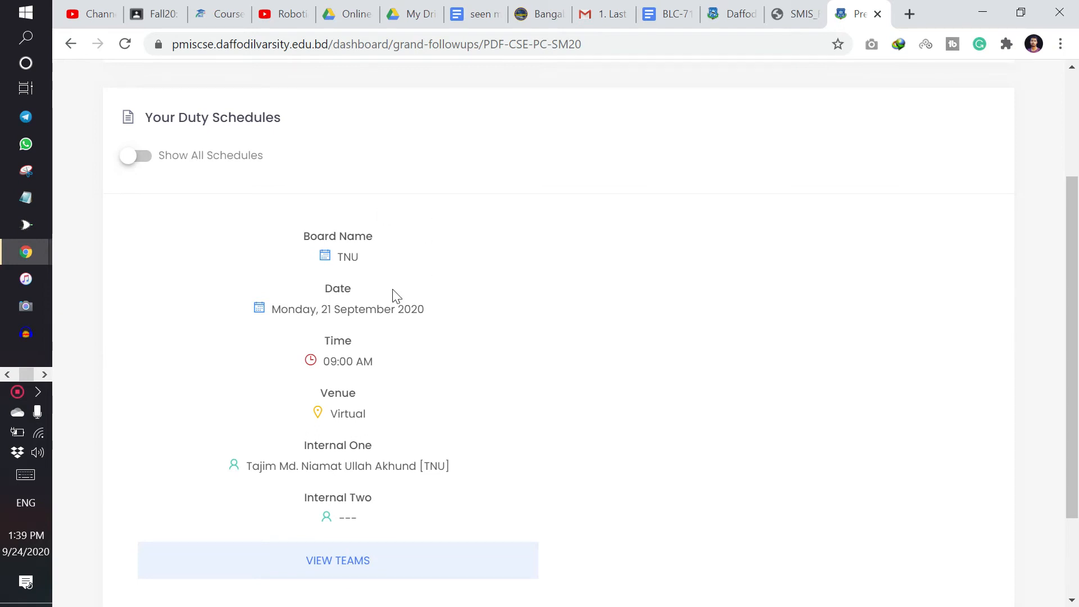
mouse_move(307, 255)
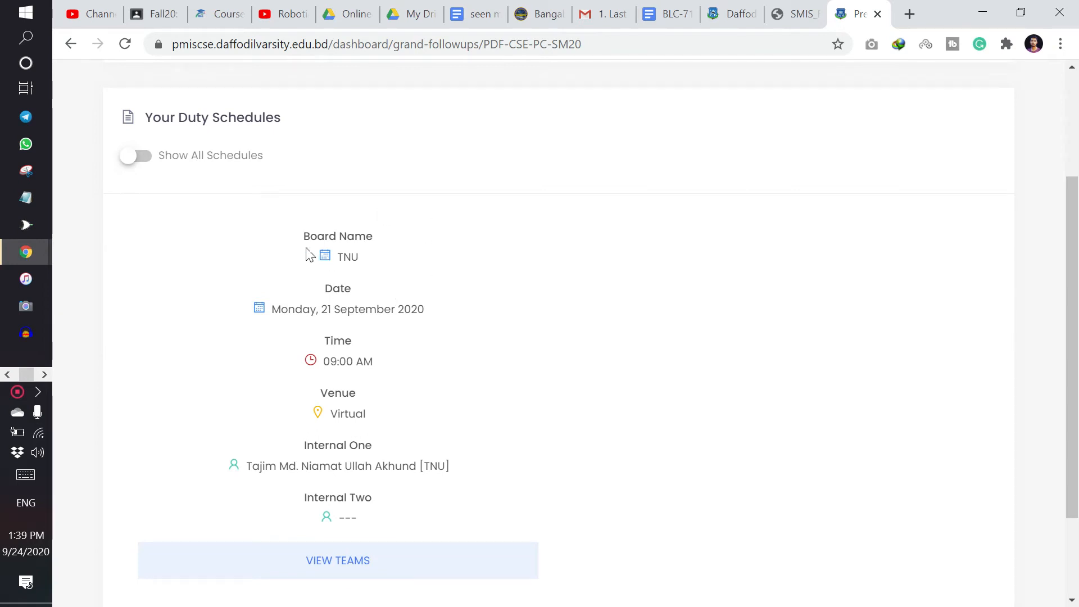
mouse_move(304, 245)
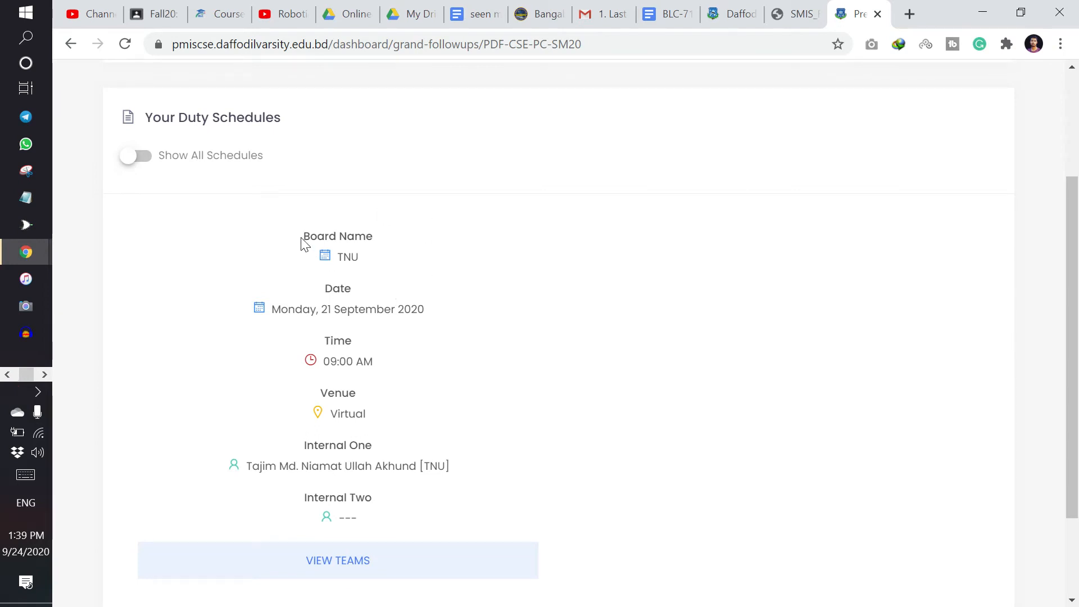
left_click(459, 491)
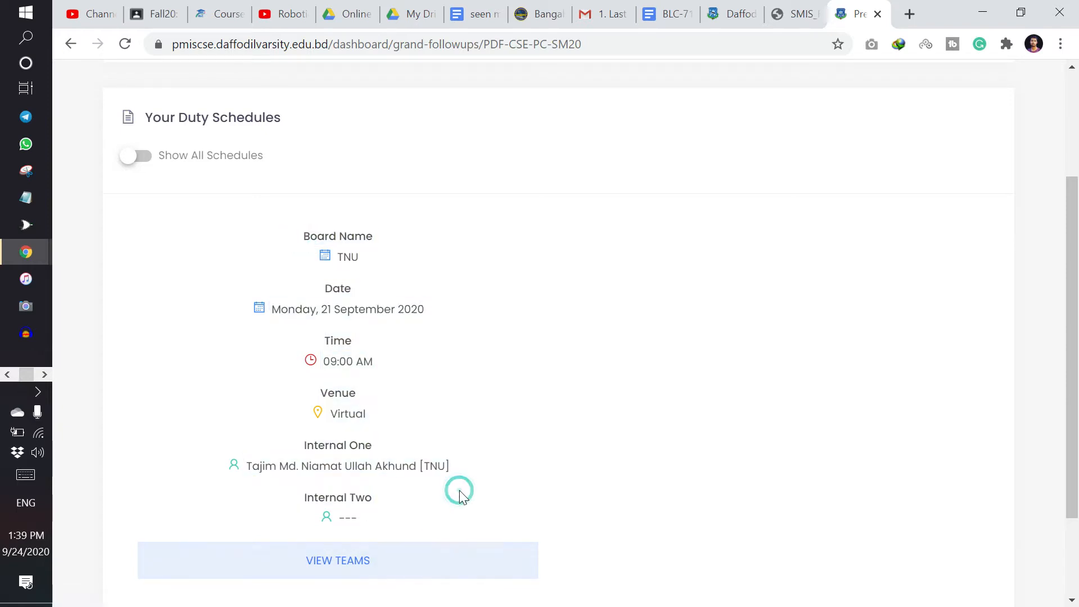
mouse_move(174, 170)
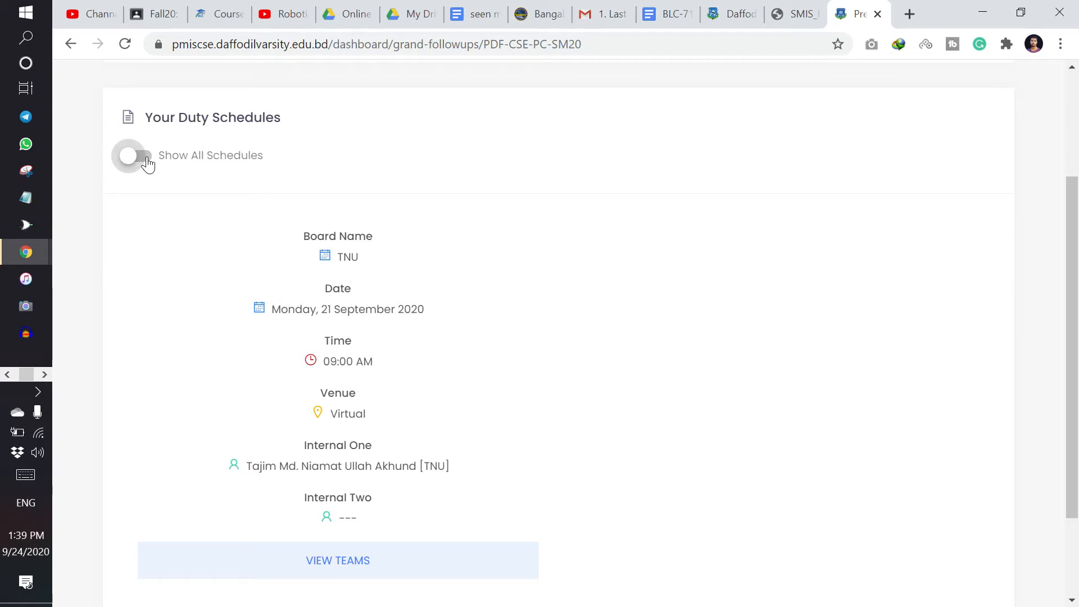
scroll("down", 3)
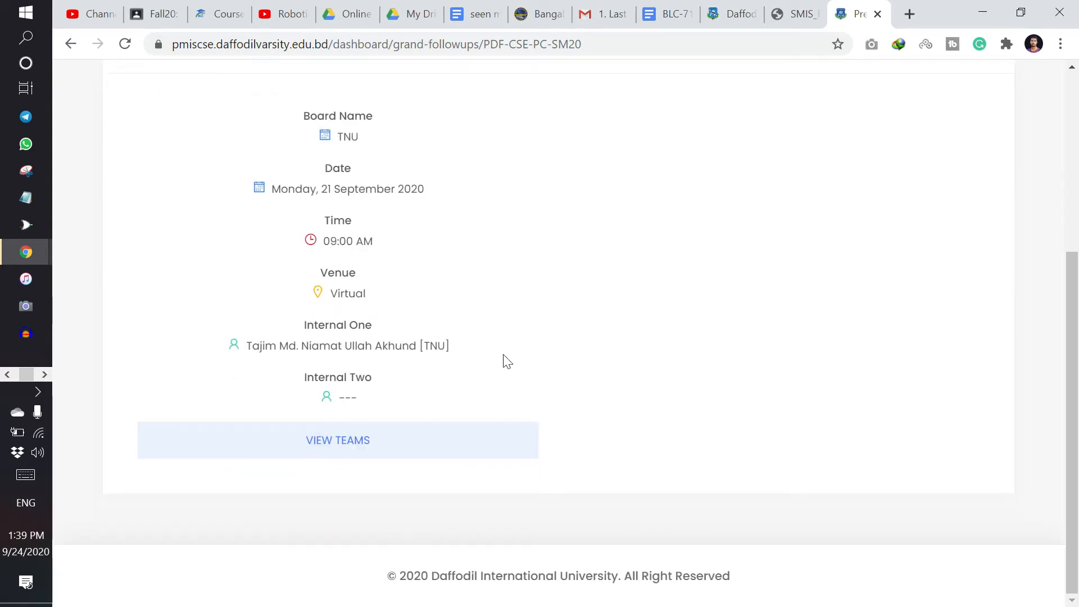
scroll("up", 3)
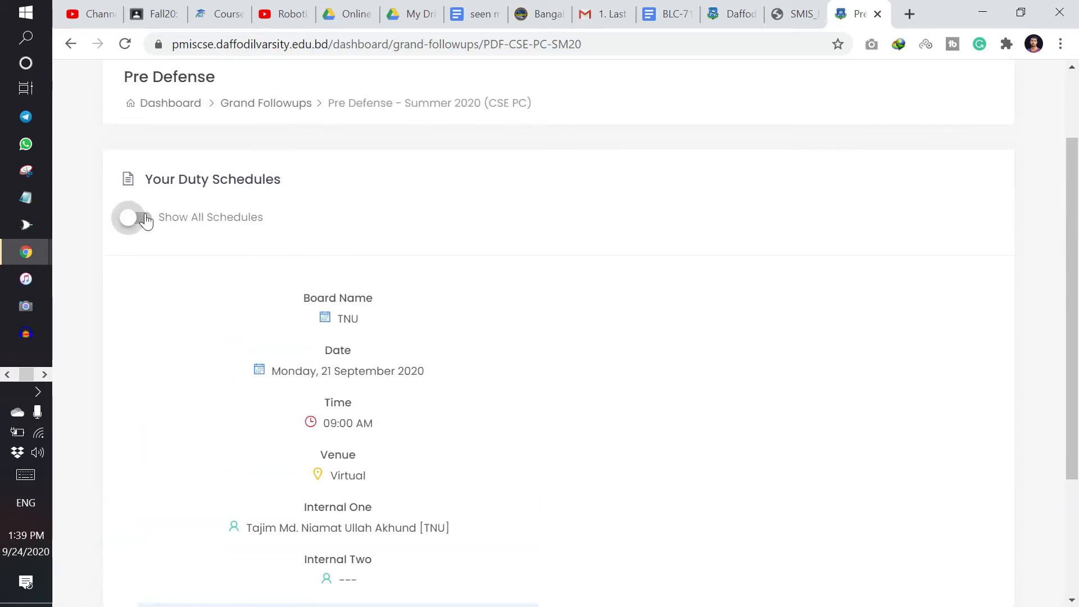
left_click(137, 216)
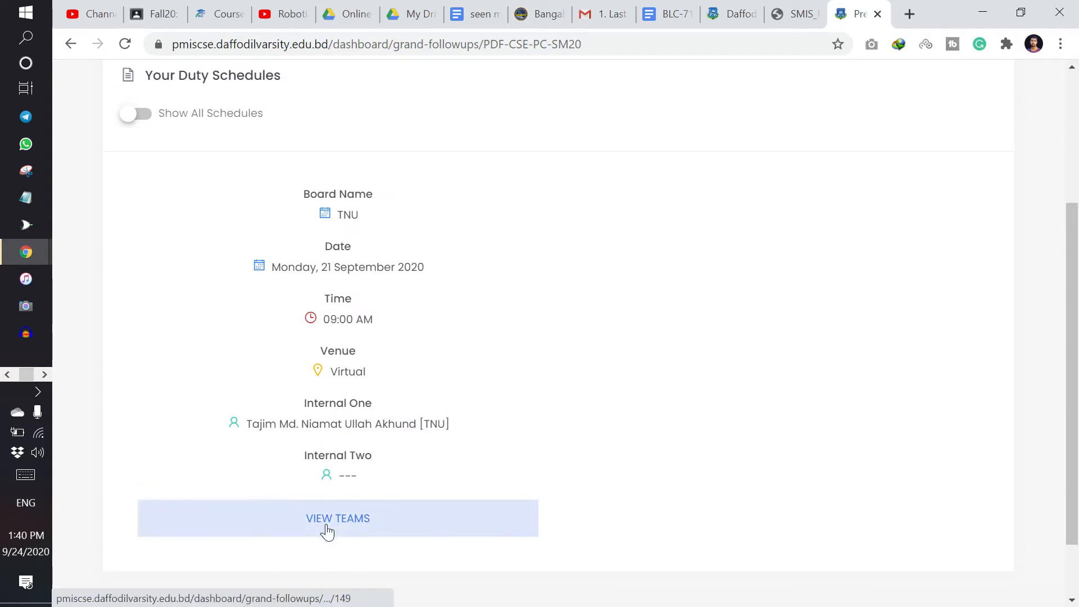
Open the TNU board's schedule details listing three teams awaiting evaluation.
left_click(337, 518)
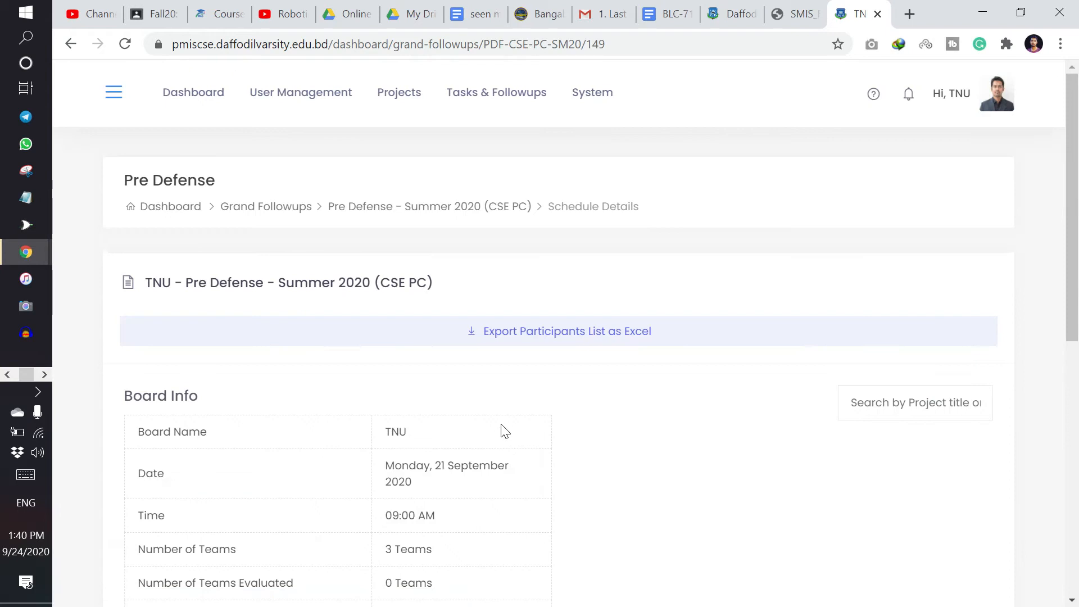
scroll("down", 3)
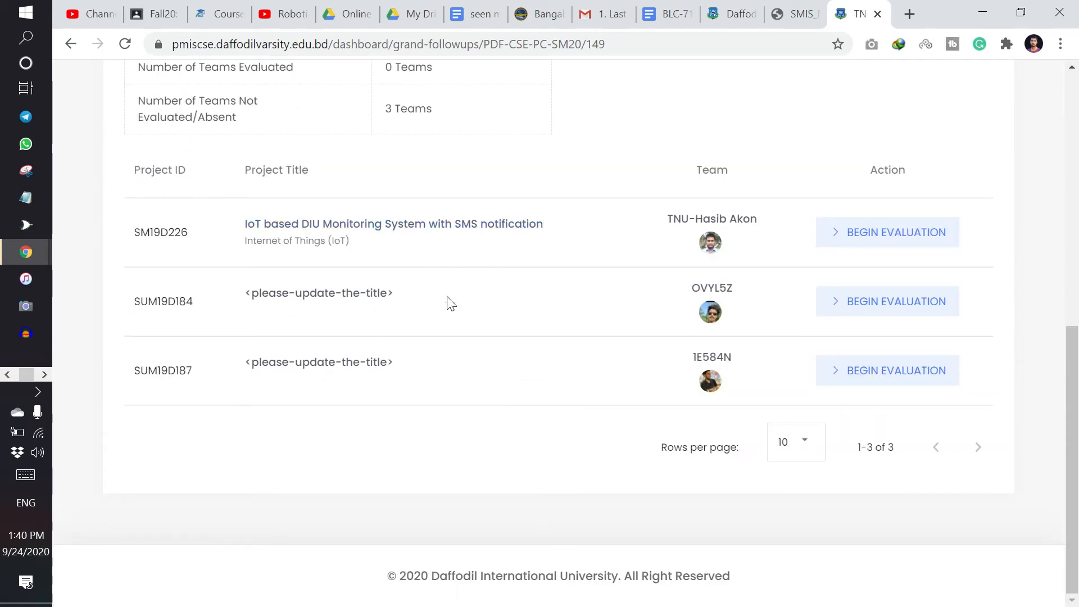
mouse_move(887, 232)
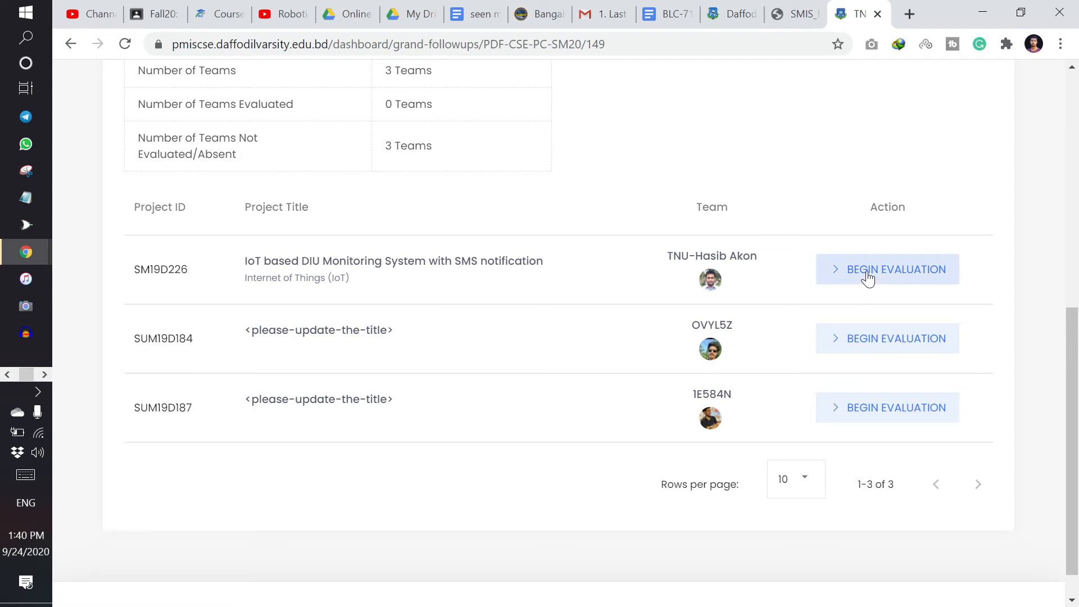
Begin evaluating project SM19D226 and open its Google Site in a new tab.
left_click(895, 269)
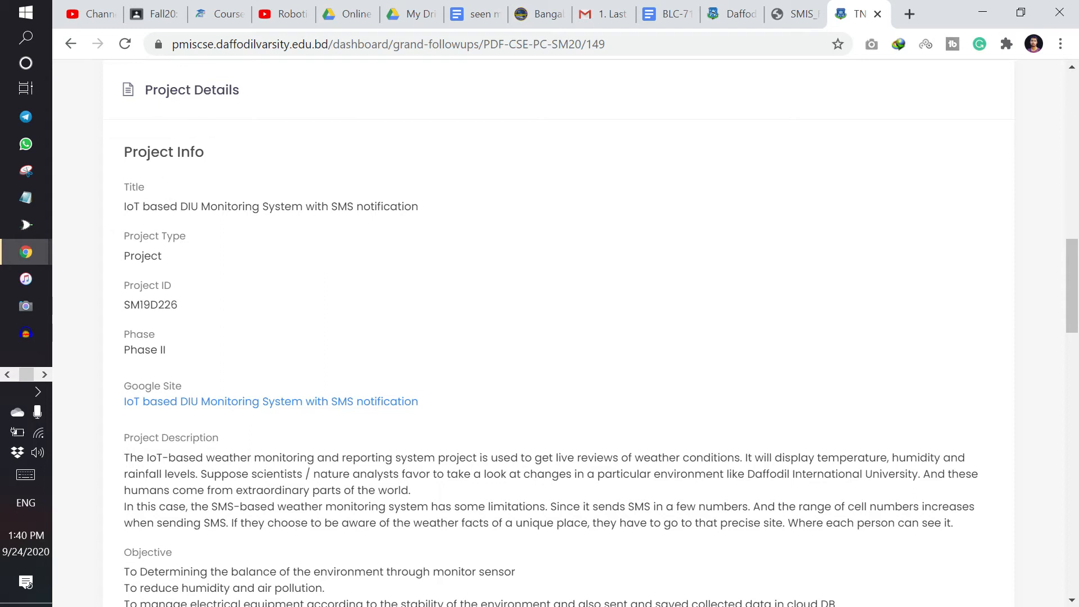
scroll("down", 3)
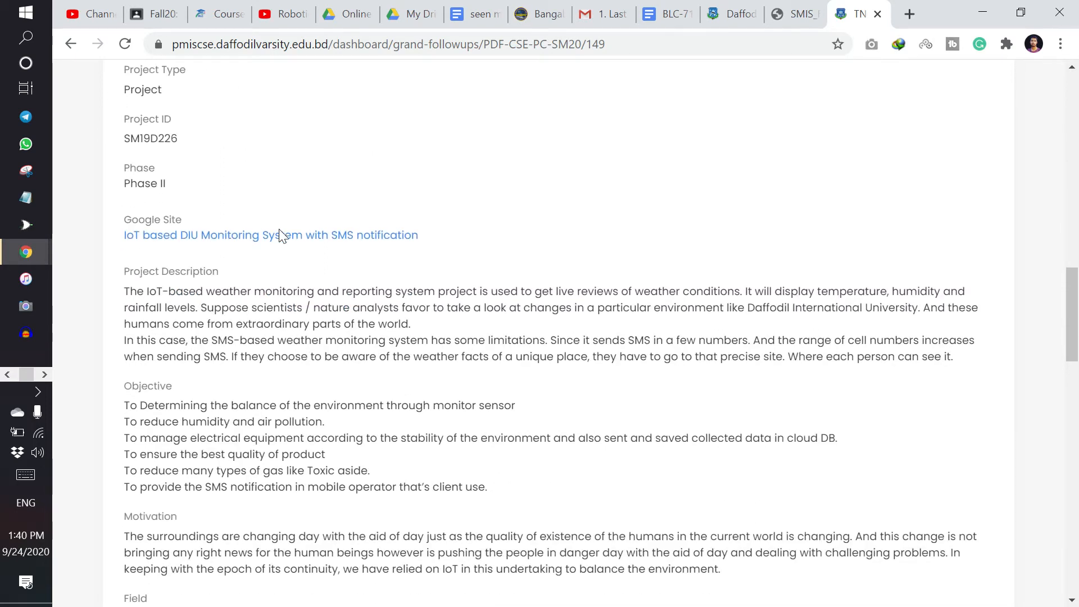
scroll("down", 3)
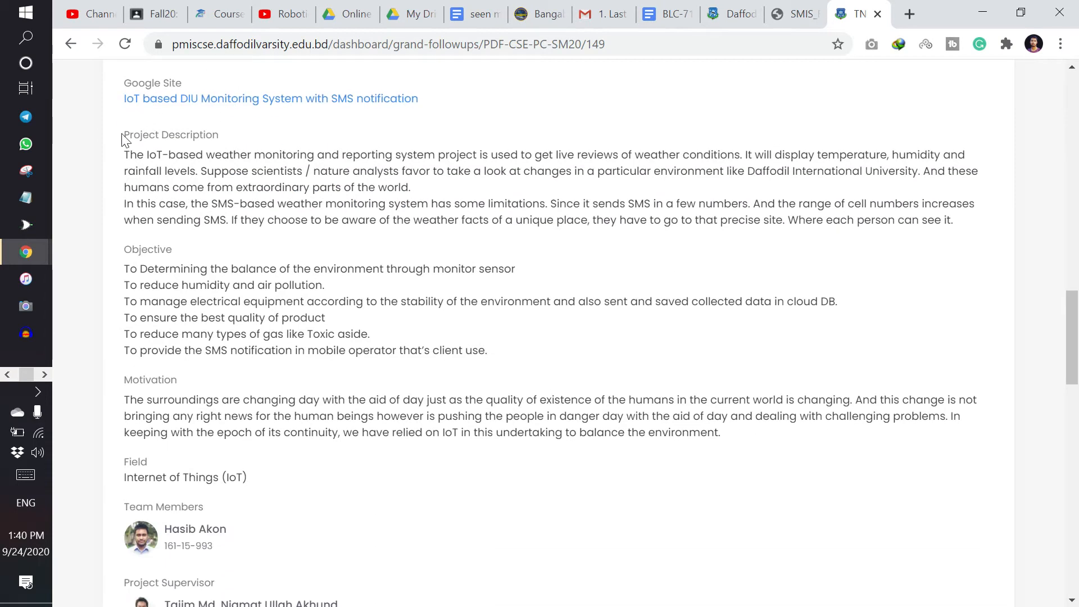
left_click_drag(123, 134, 316, 460)
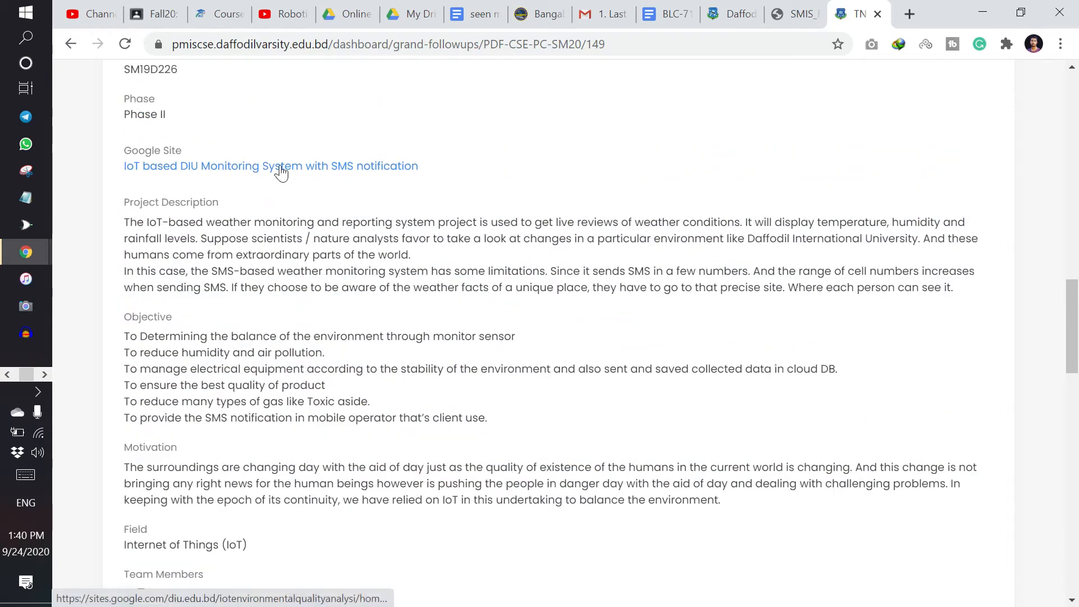
left_click(270, 166)
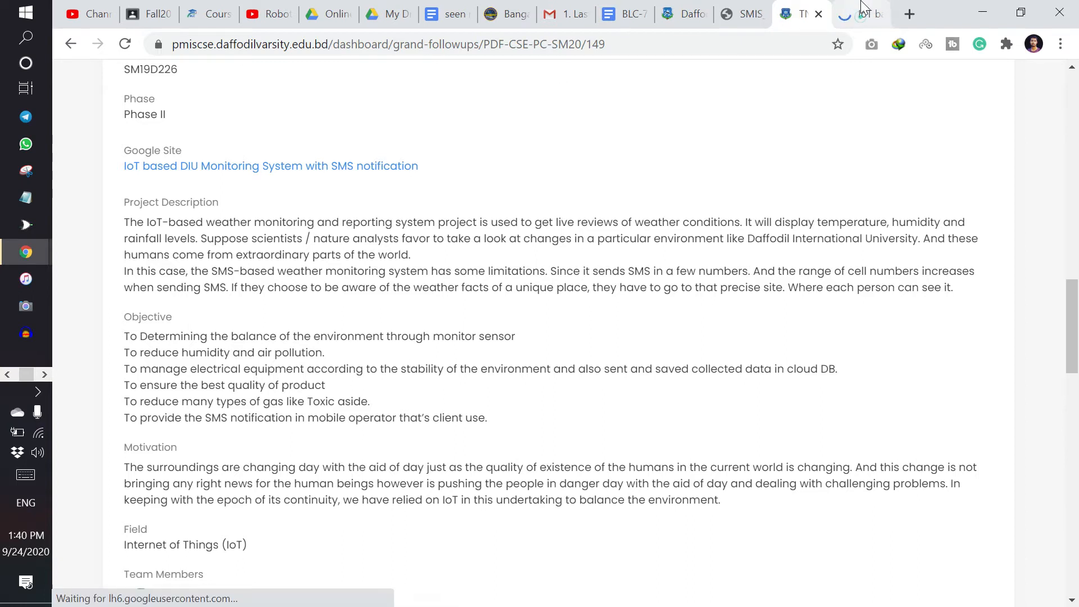
left_click(269, 166)
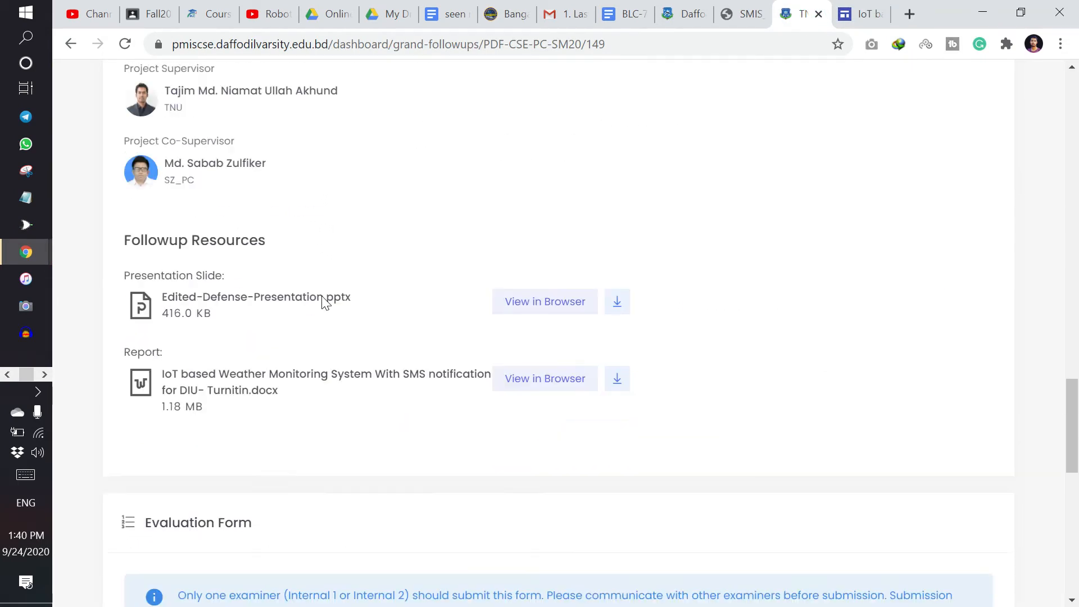
Scroll past the follow-up resources to the empty Evaluation Form, attendance 0 of 1.
scroll("down", 3)
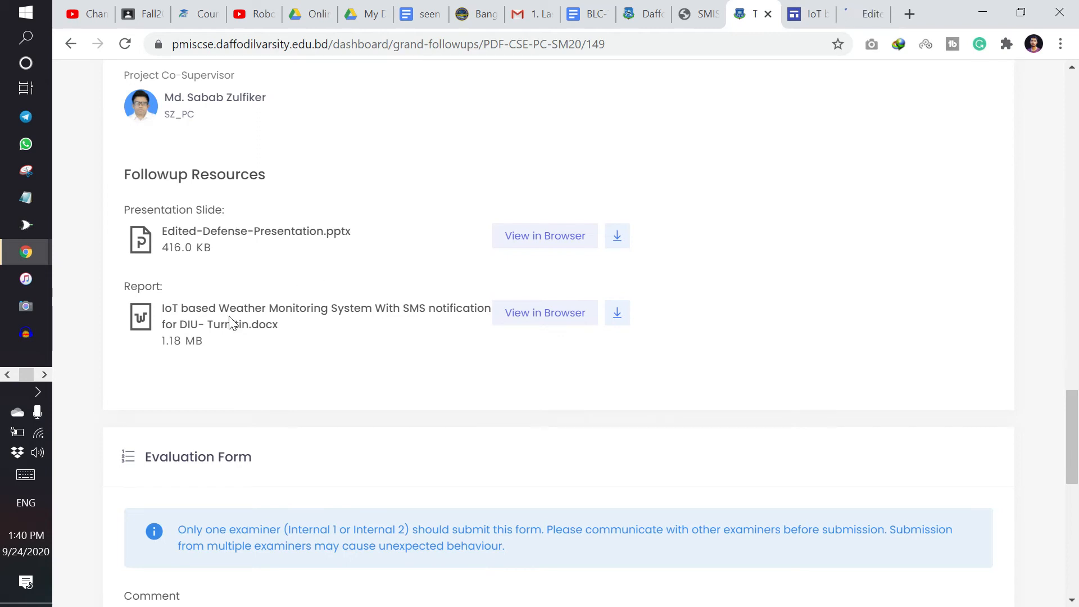
scroll("down", 3)
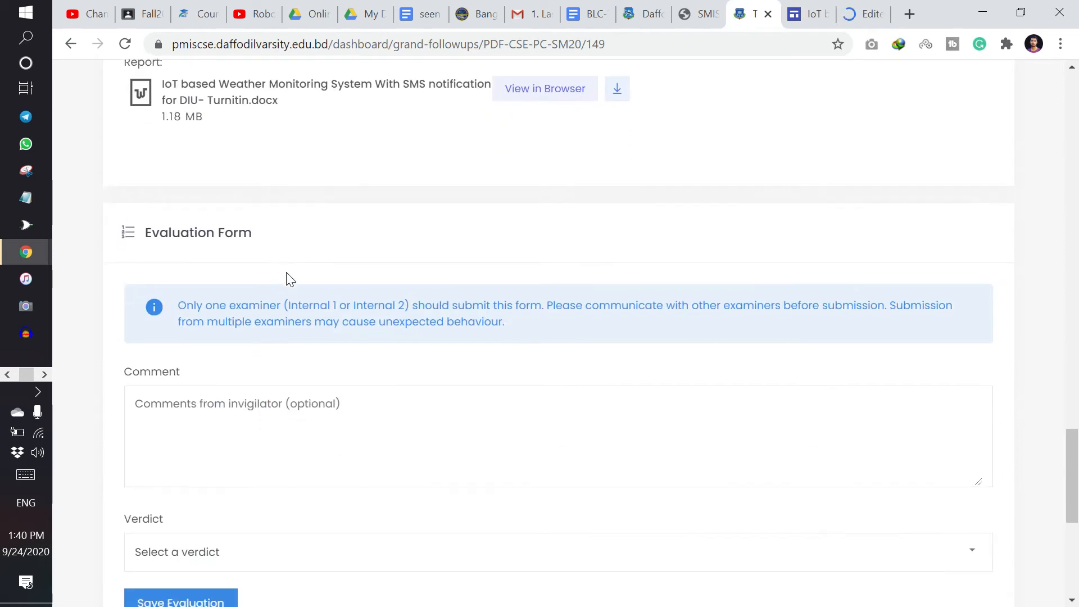
scroll("down", 3)
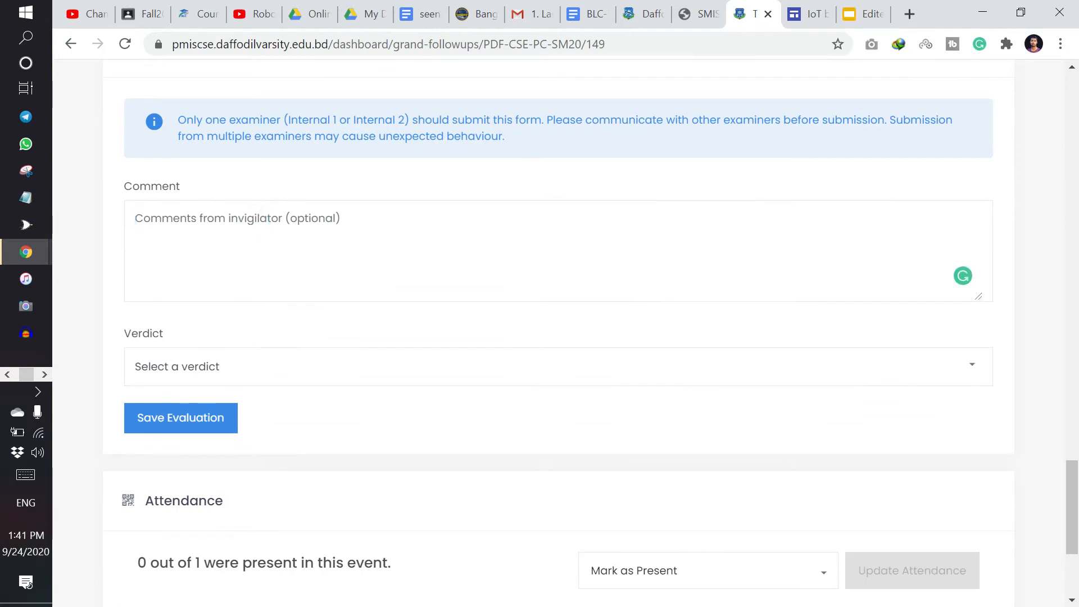
Enter the comment 'Update report' with spelling corrected, and choose the Approve verdict.
left_click(237, 218)
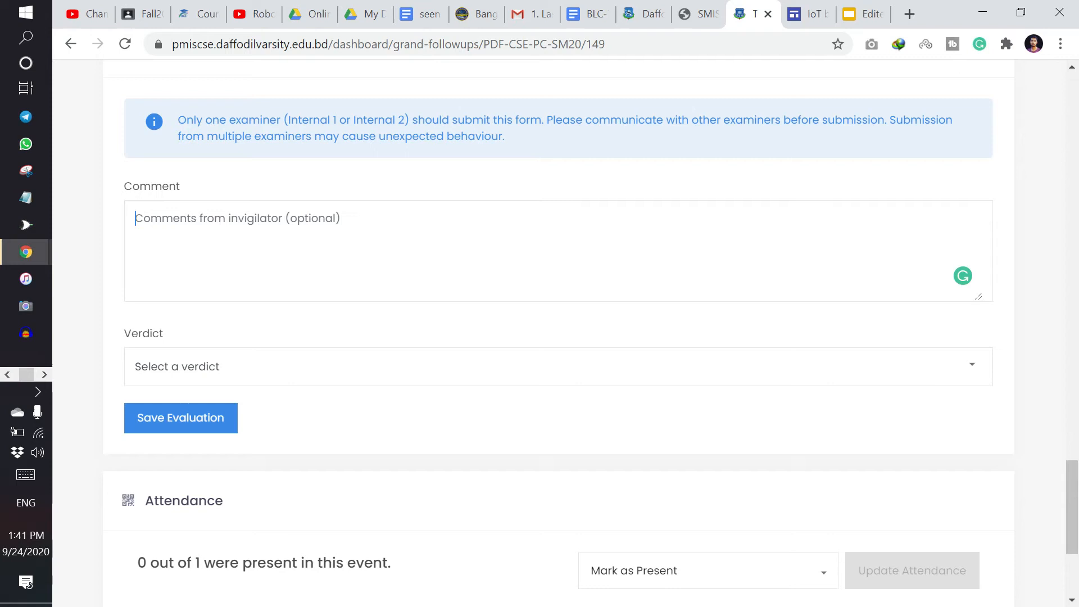
type("Upadate repor")
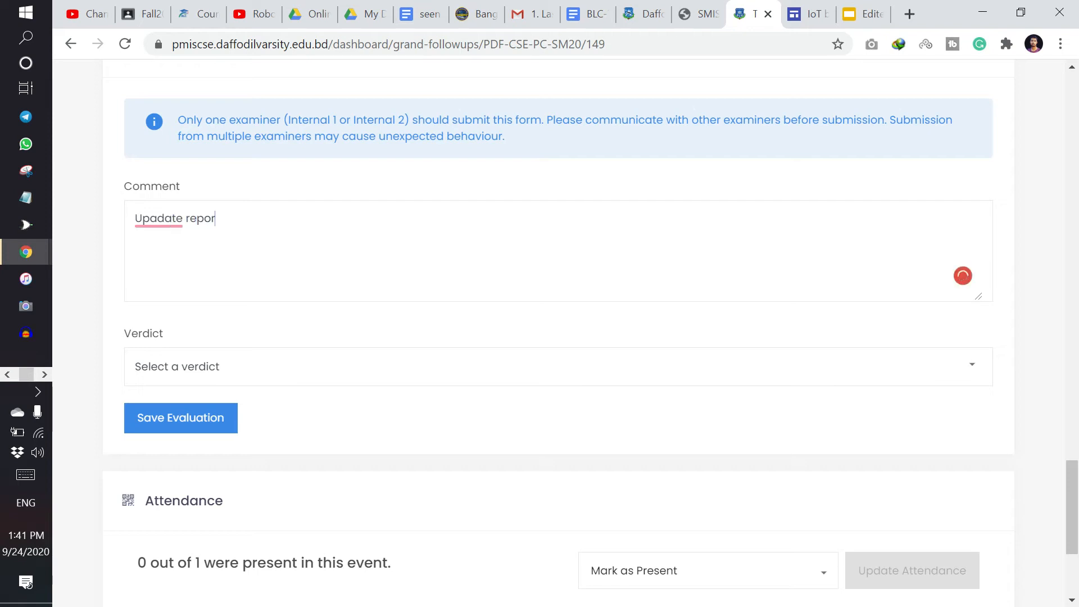
left_click(159, 218)
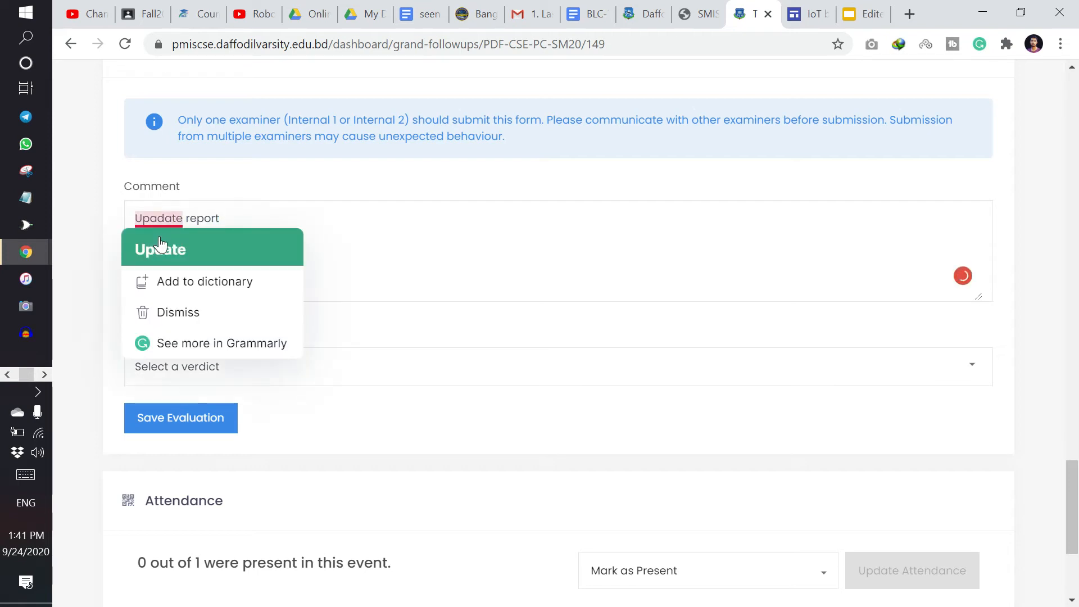
left_click(159, 248)
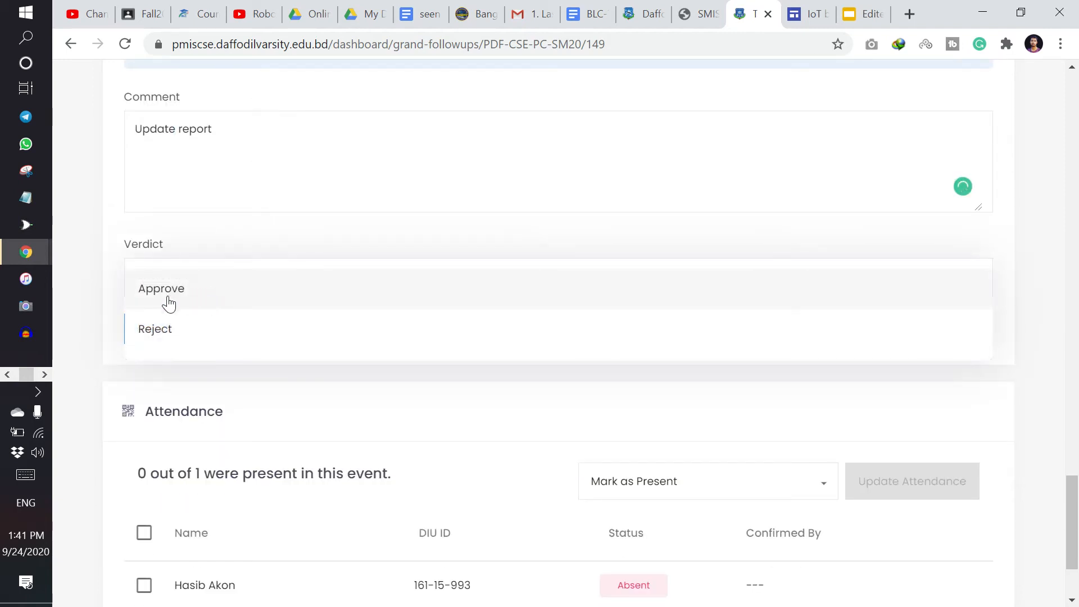
left_click(161, 288)
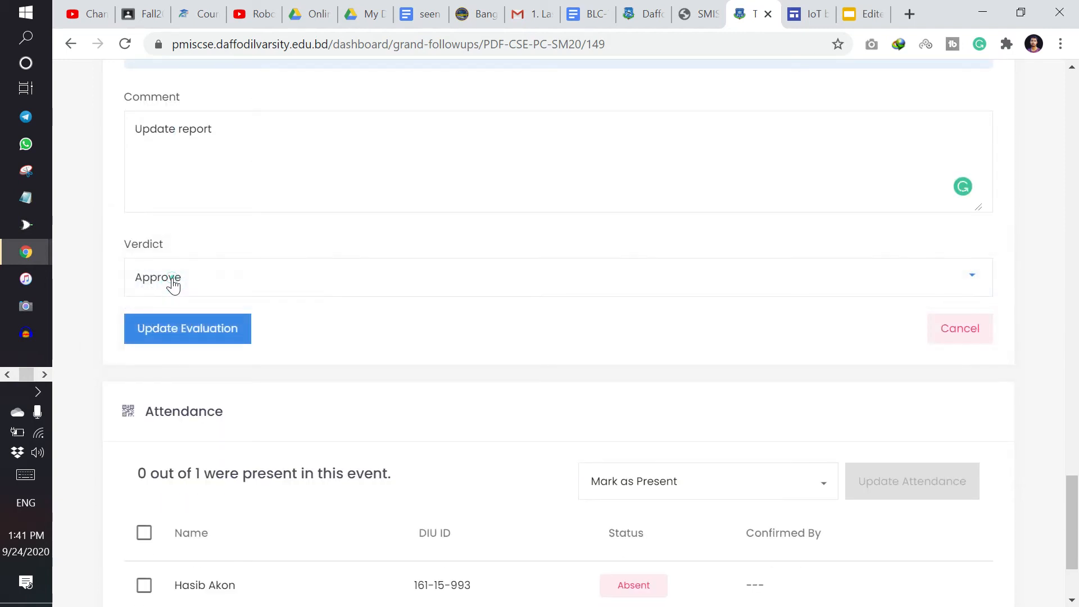
left_click(557, 276)
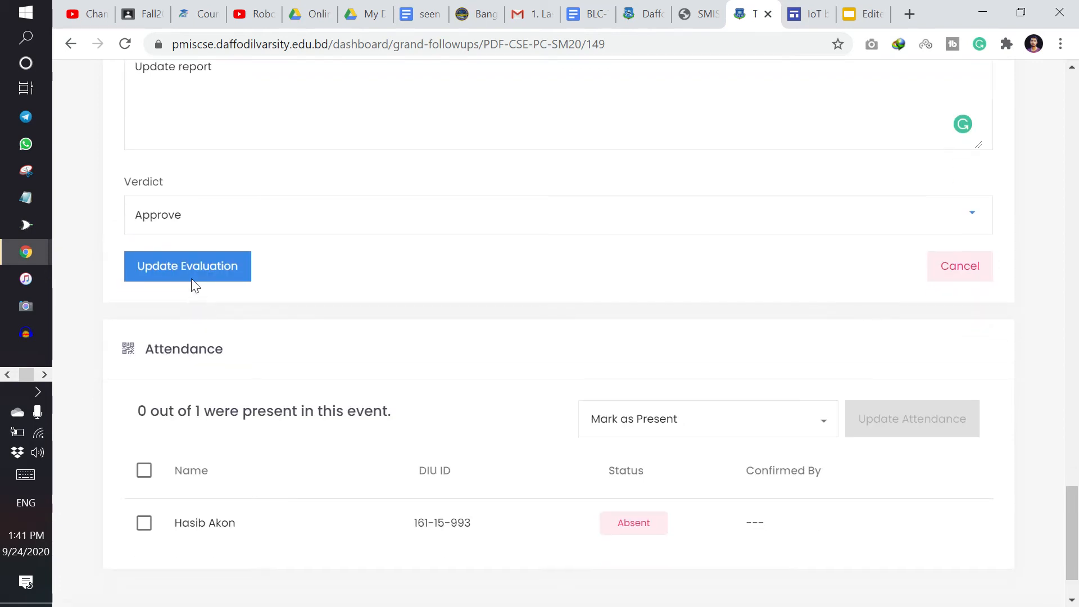
mouse_move(187, 266)
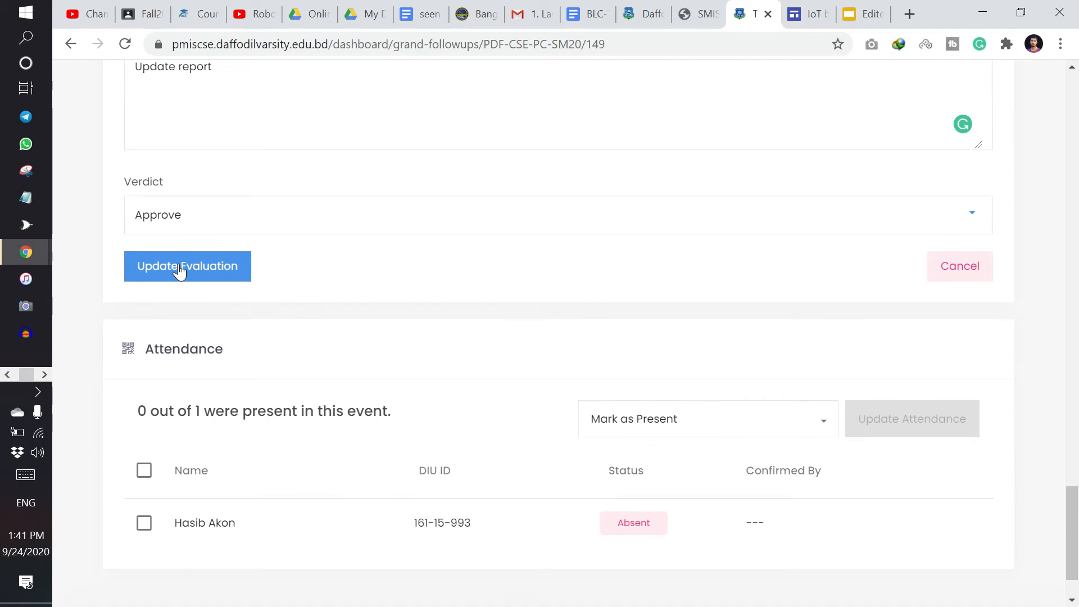
scroll("down", 3)
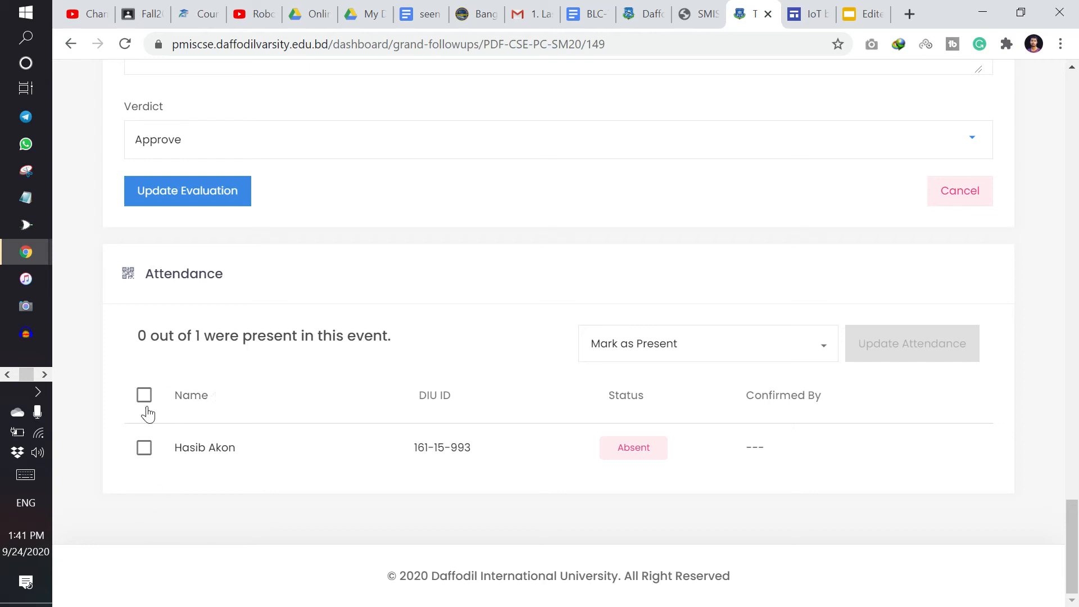
left_click(143, 394)
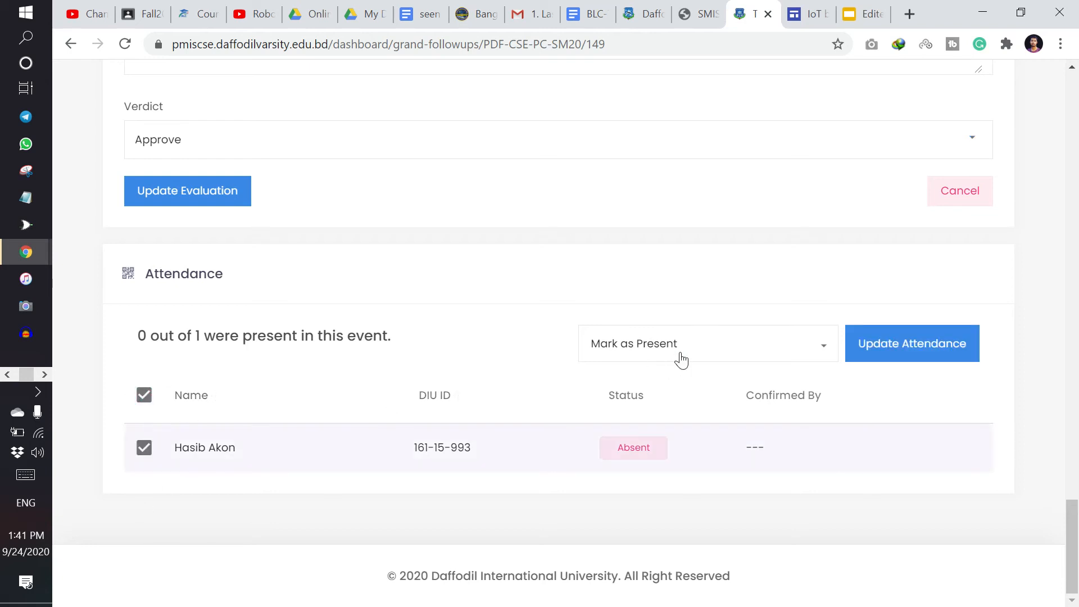
left_click(707, 343)
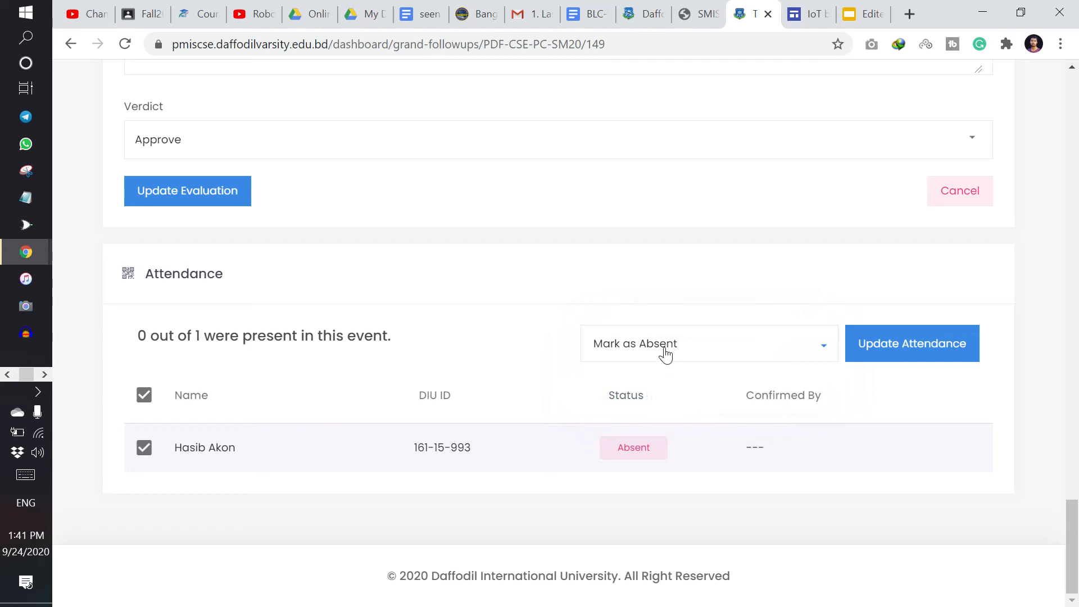
left_click(701, 343)
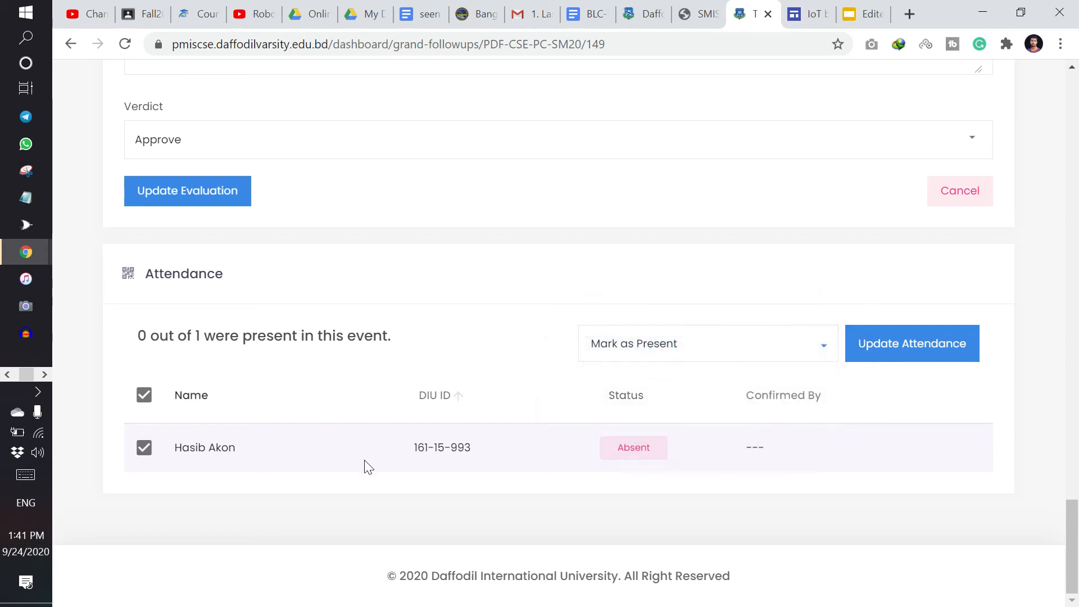
mouse_move(756, 354)
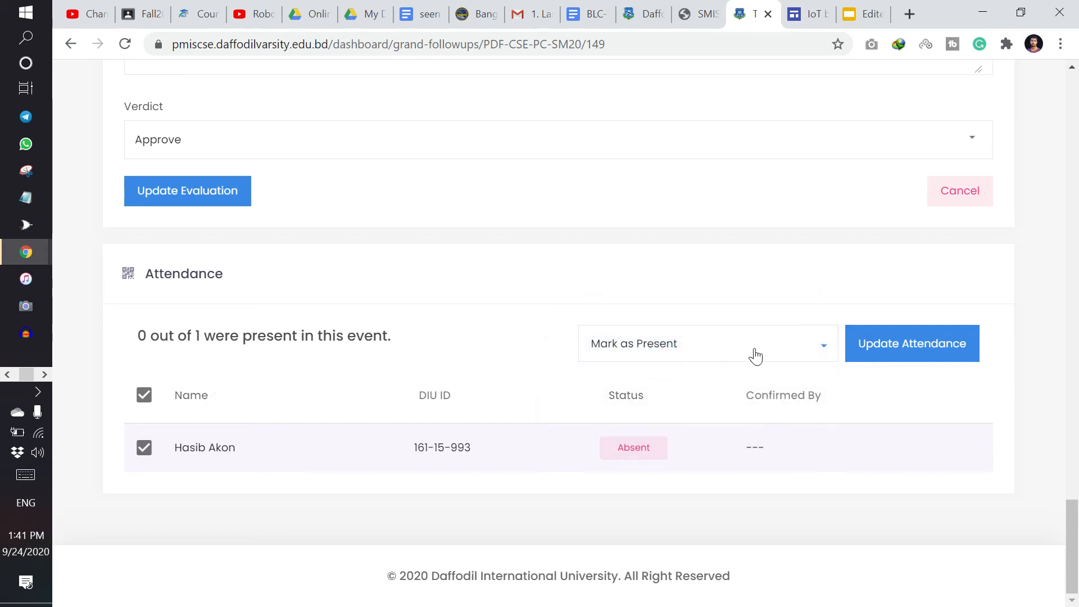
left_click(911, 343)
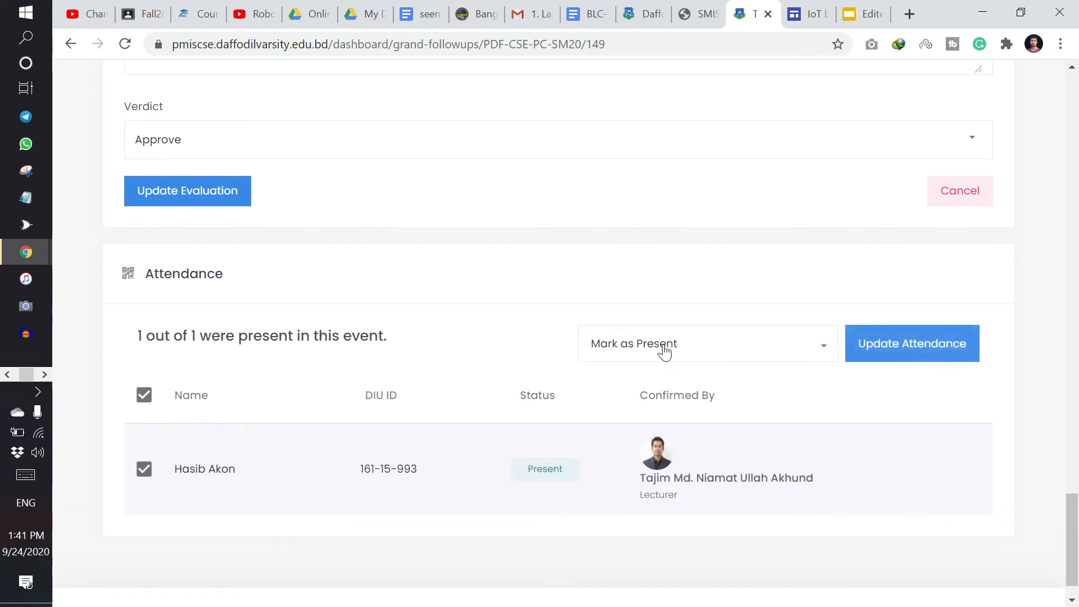
left_click(144, 395)
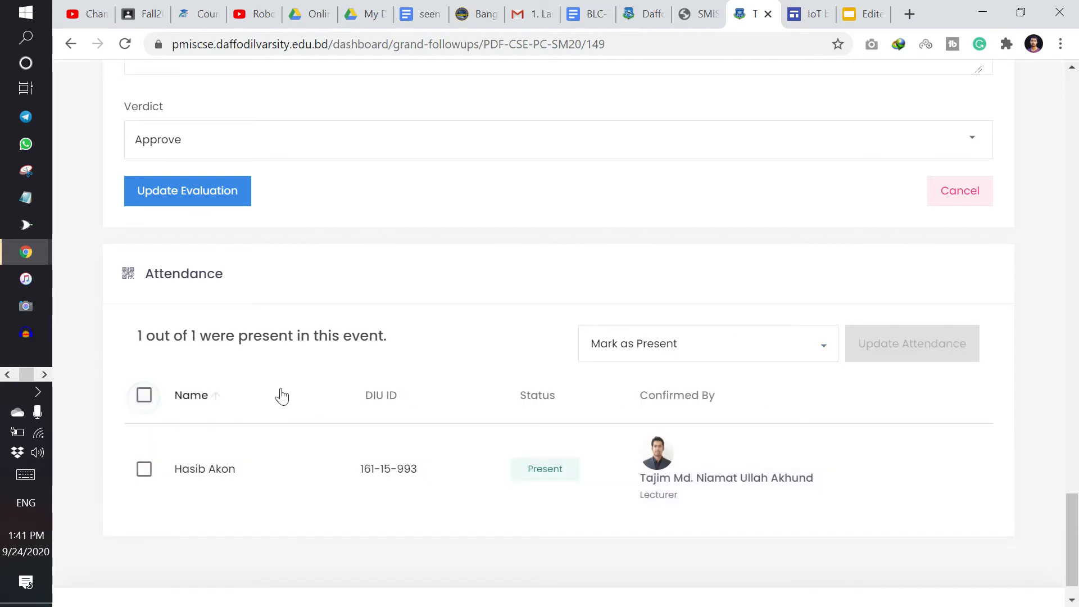
left_click(707, 343)
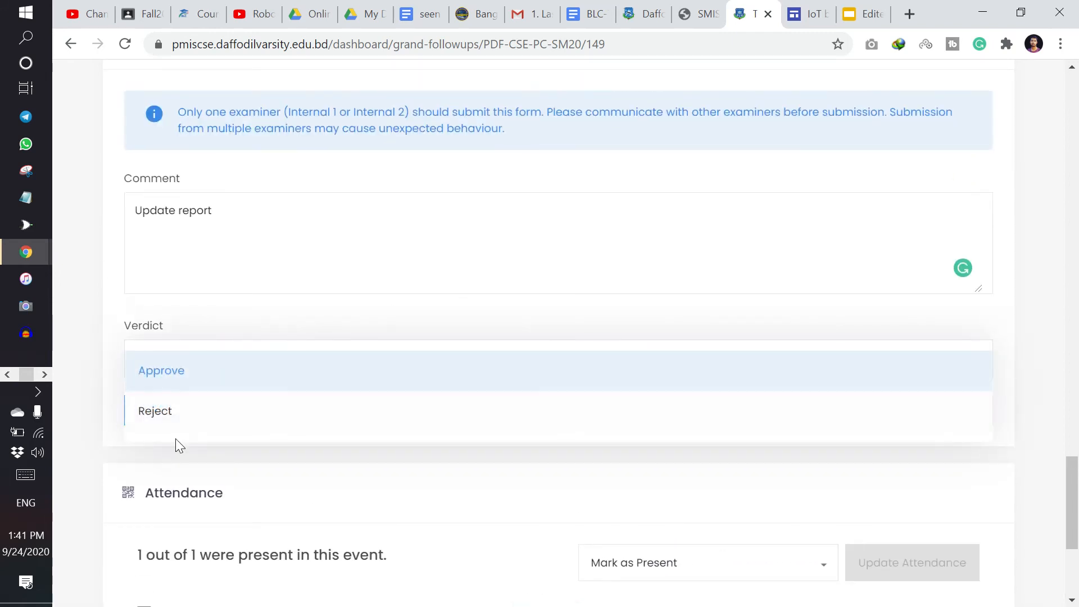
Submit the Approve verdict with comment 'Update report', then reopen the evaluation.
left_click(162, 370)
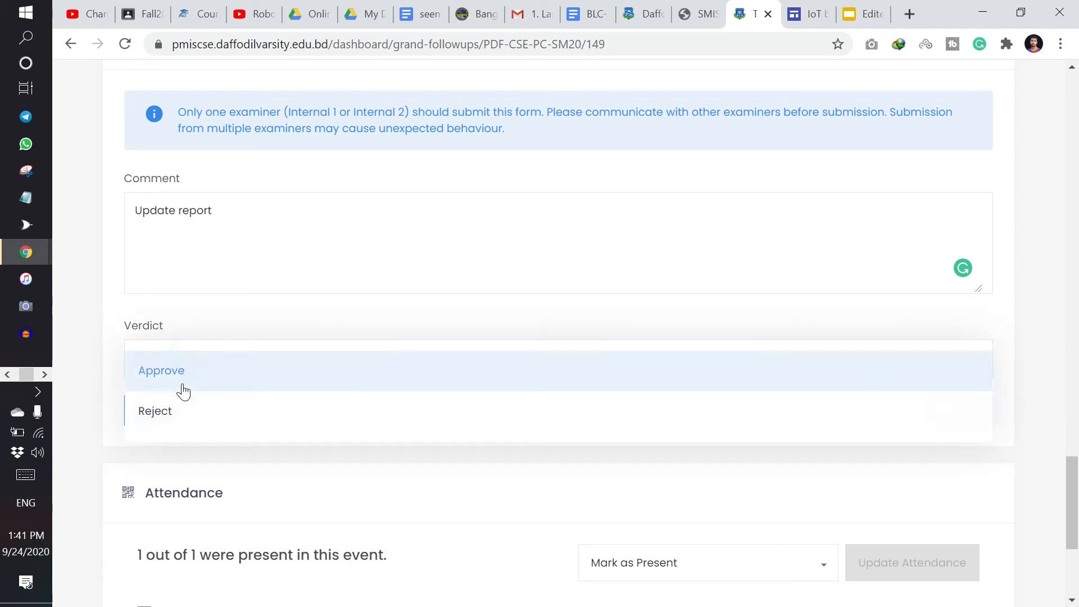
left_click(161, 371)
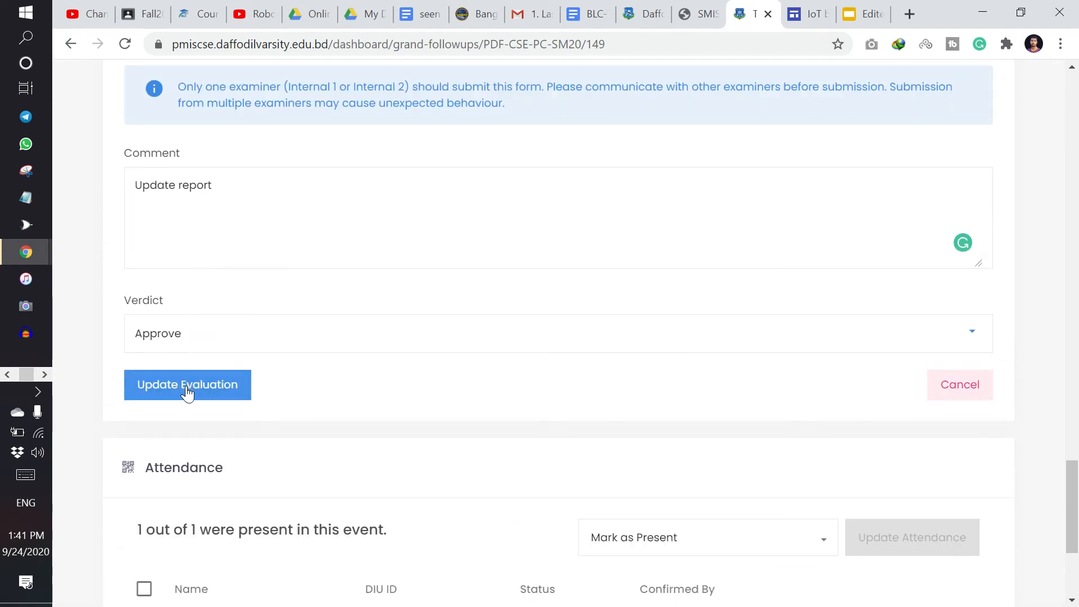
left_click(187, 383)
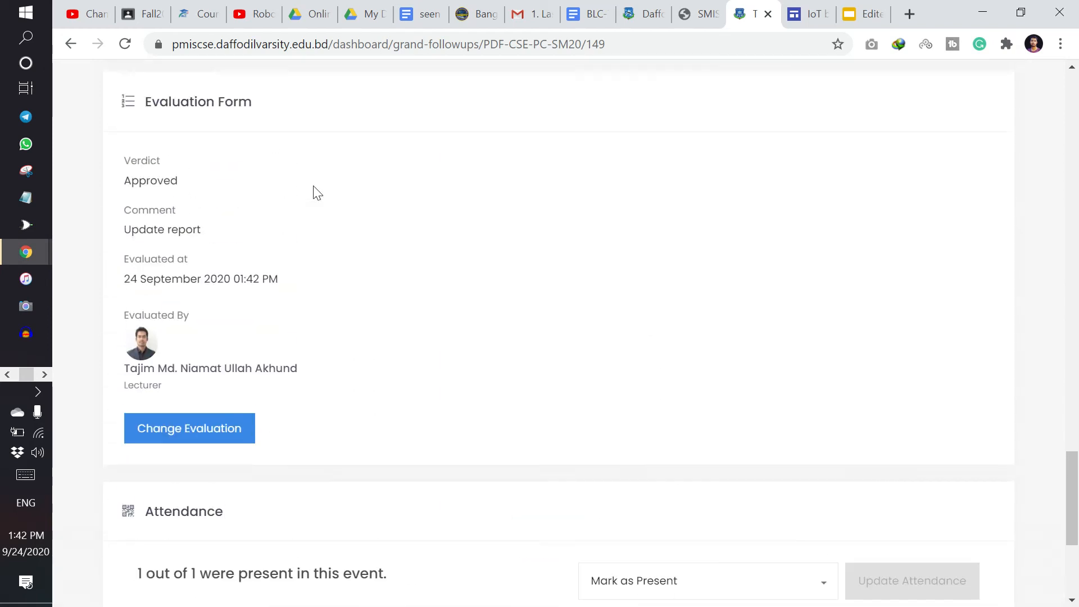
scroll("down", 3)
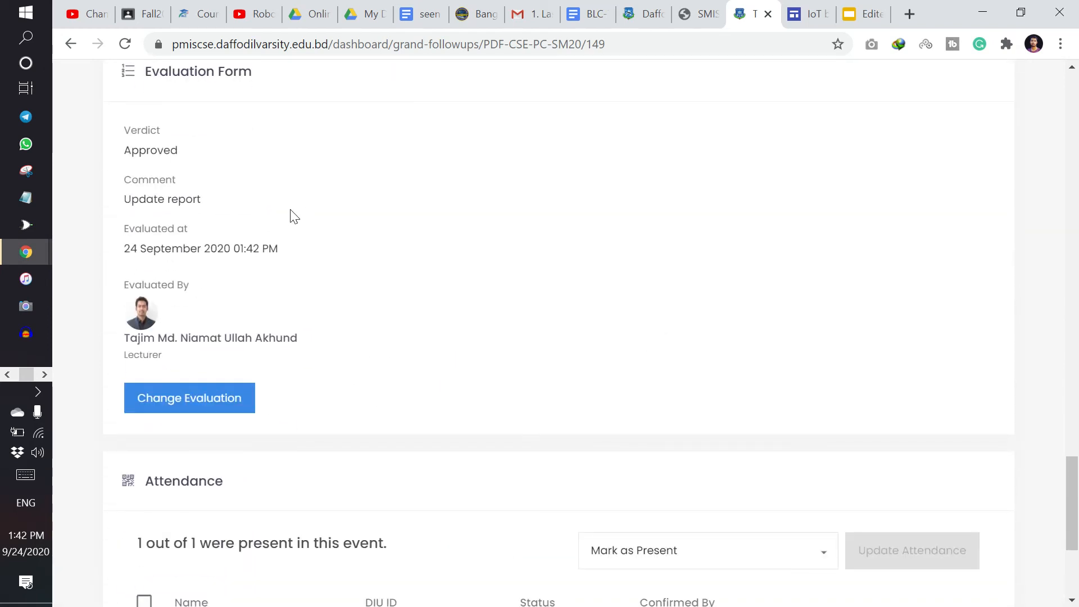
scroll("down", 3)
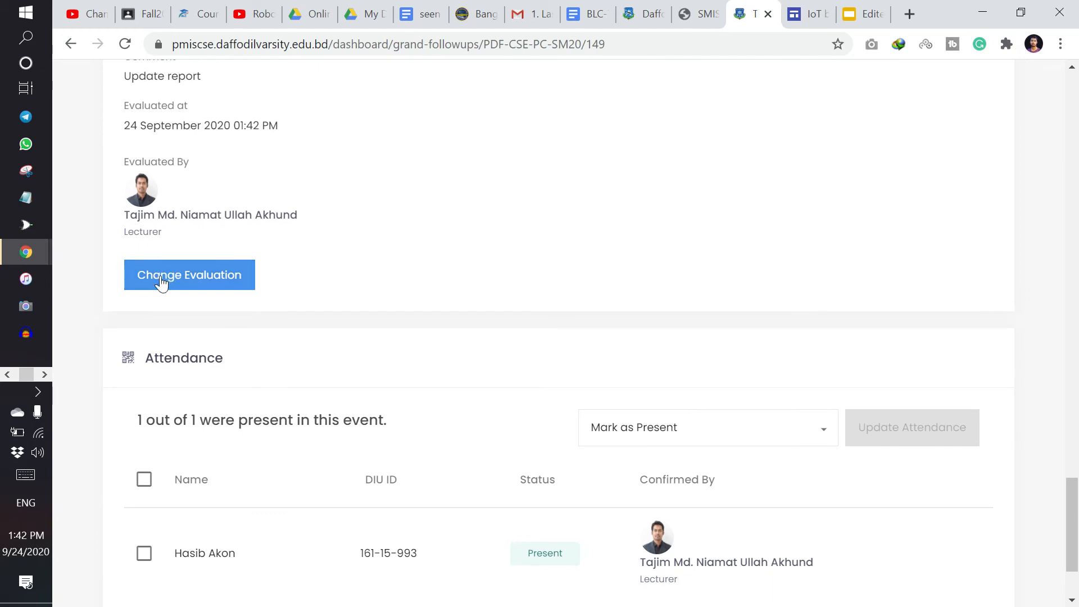
left_click(189, 275)
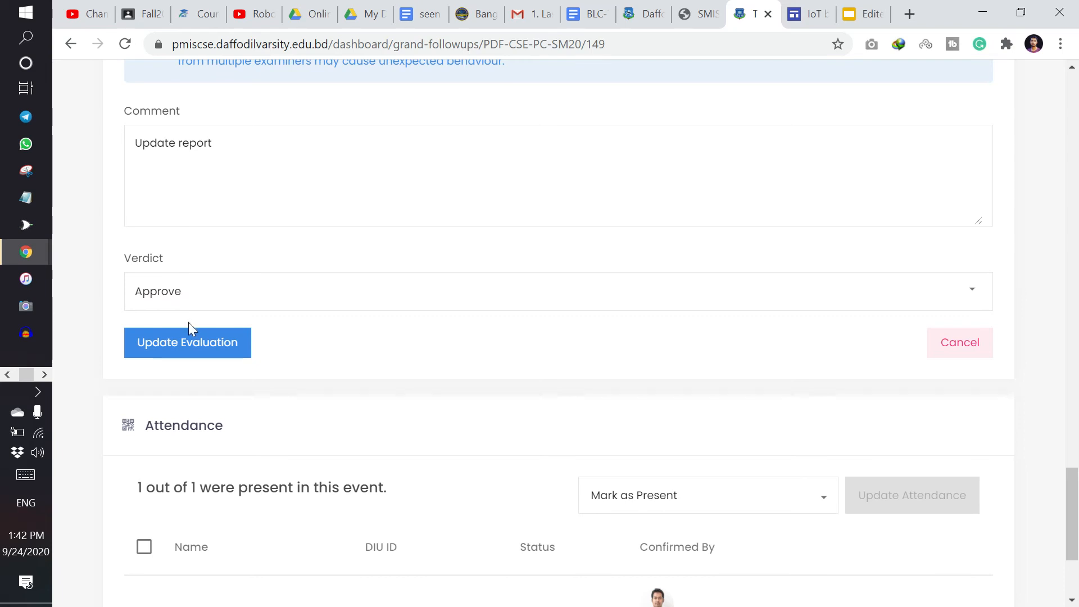
scroll("down", 3)
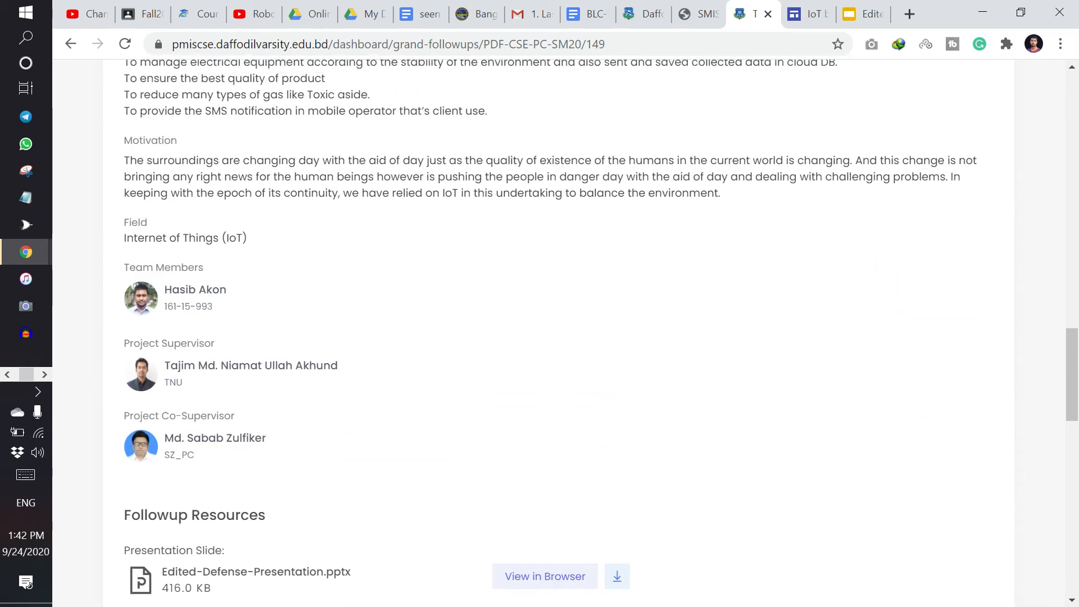
Scroll to the team list and through SUM19D184's project details to its evaluation form.
scroll("down", 3)
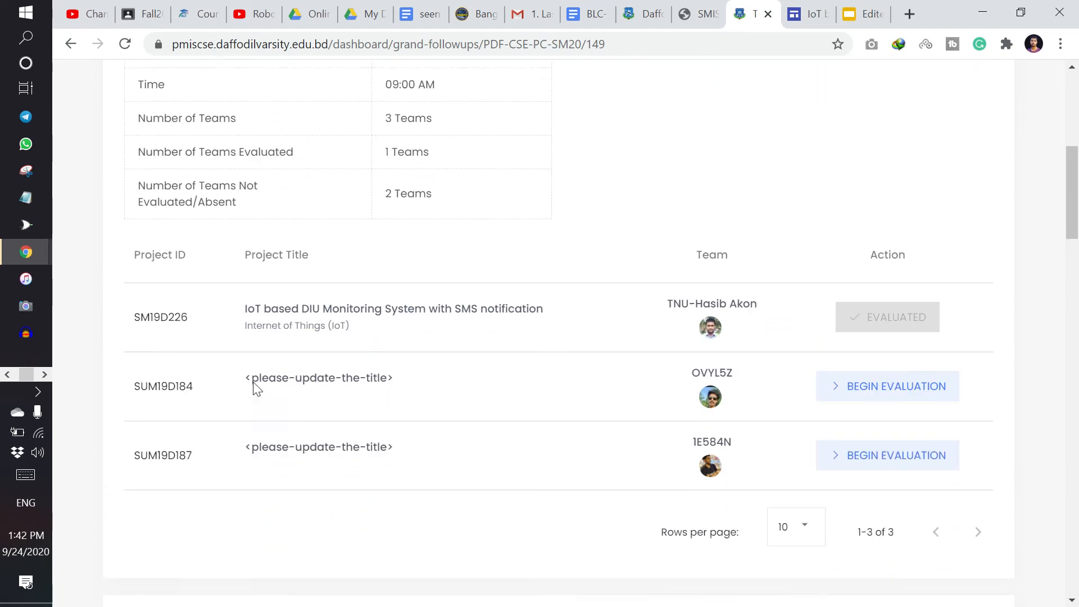
scroll("down", 3)
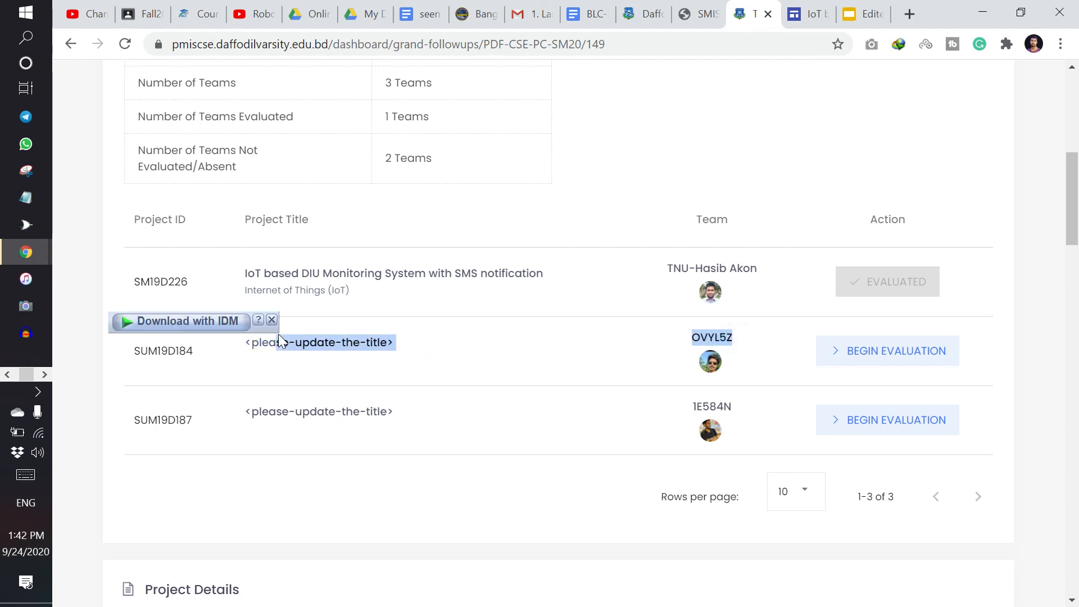
scroll("down", 3)
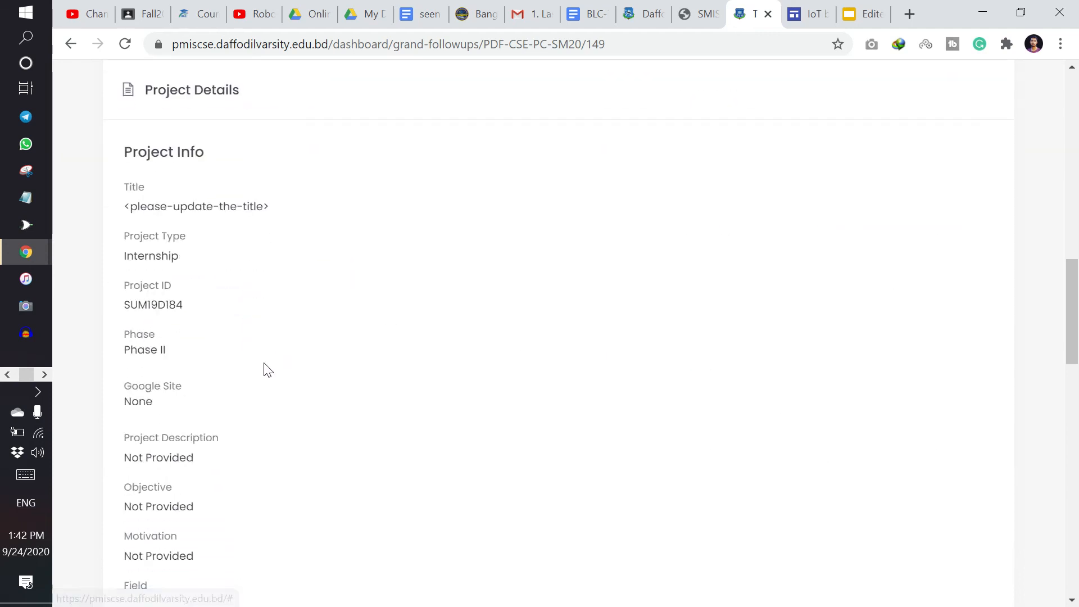
scroll("up", 3)
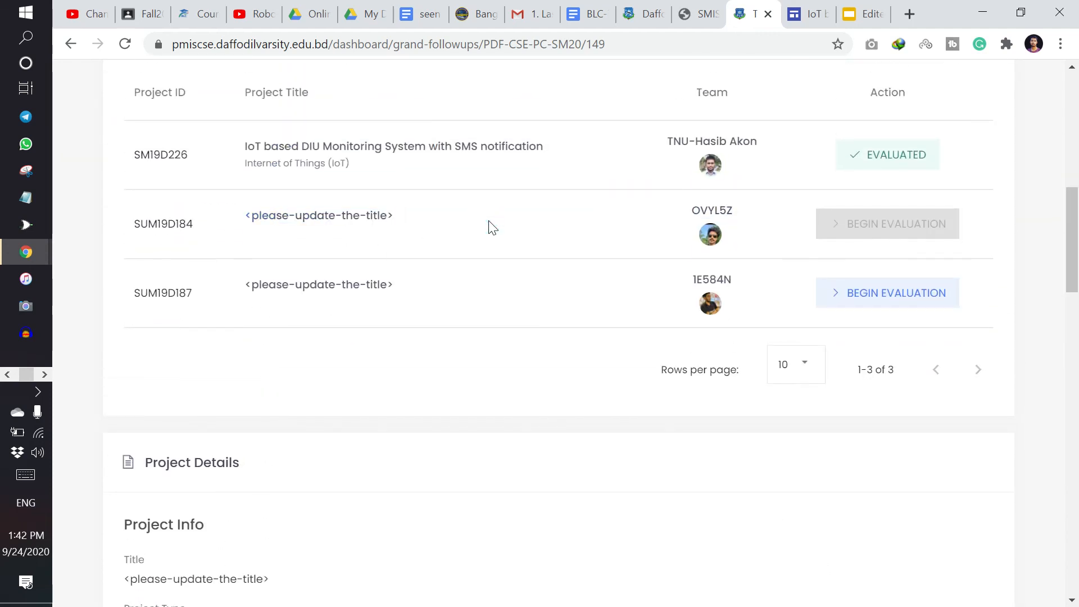
scroll("down", 3)
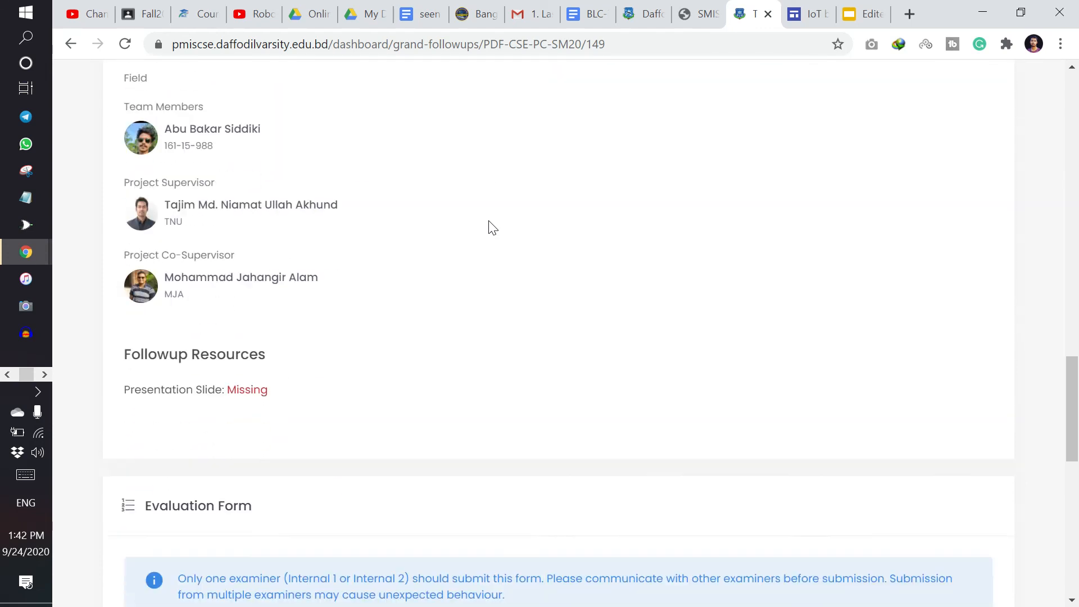
scroll("down", 3)
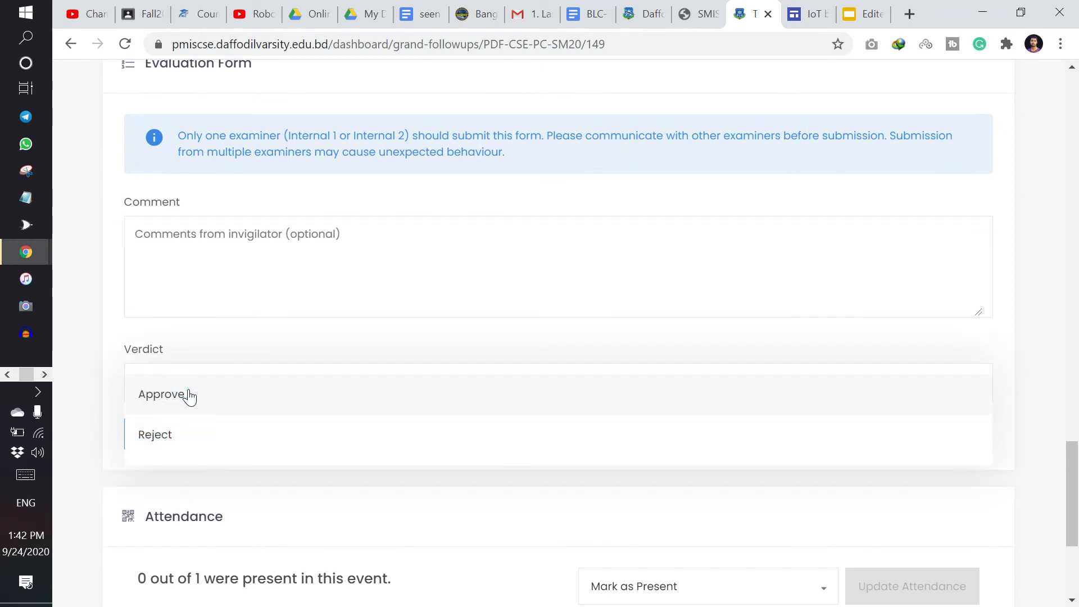
left_click(155, 435)
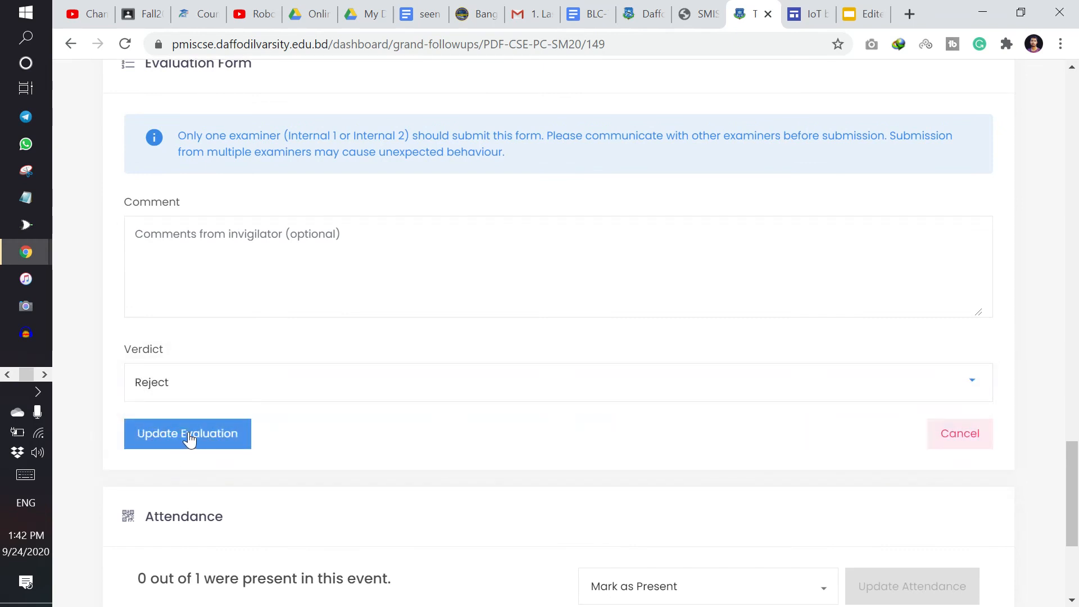
scroll("down", 3)
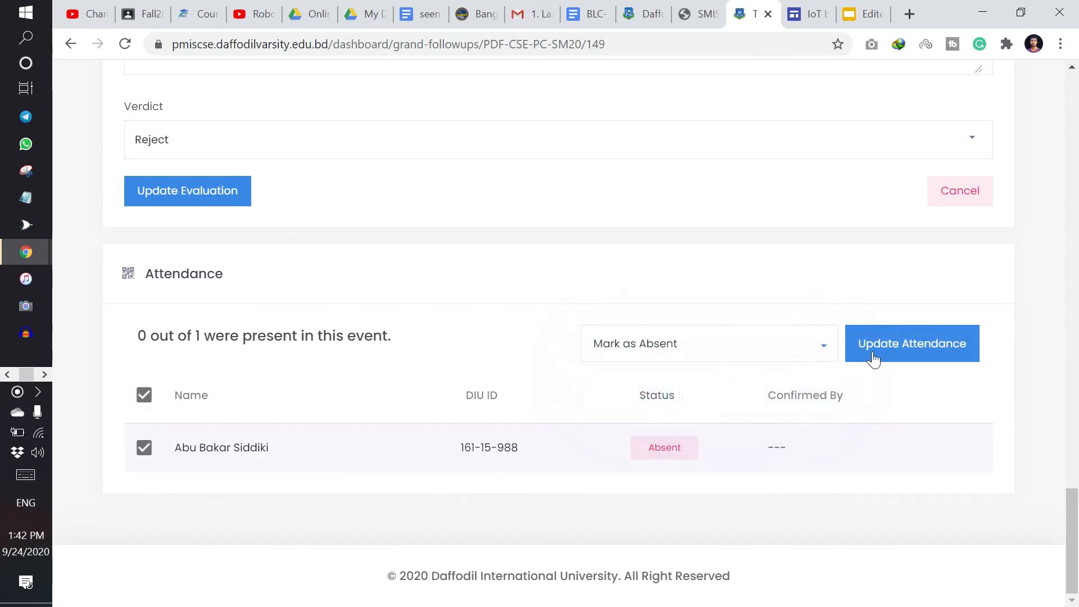
left_click(911, 343)
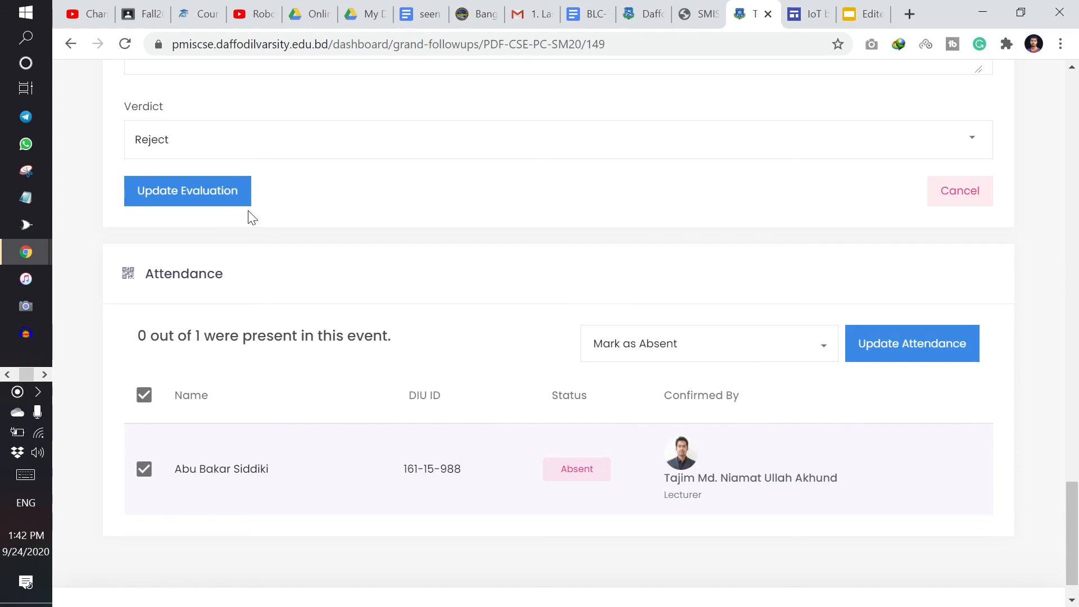
left_click(186, 190)
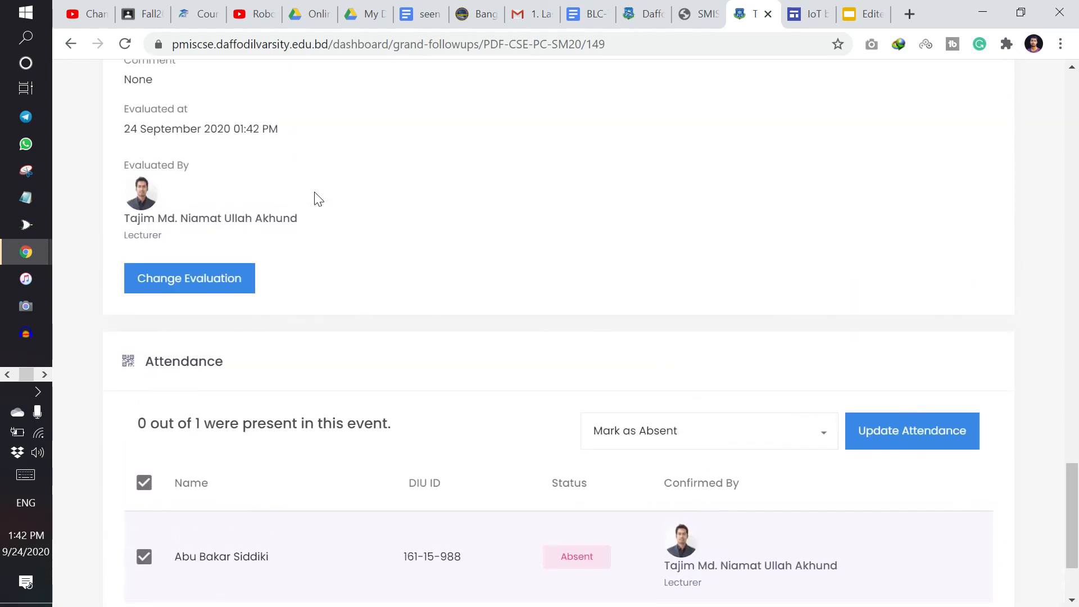